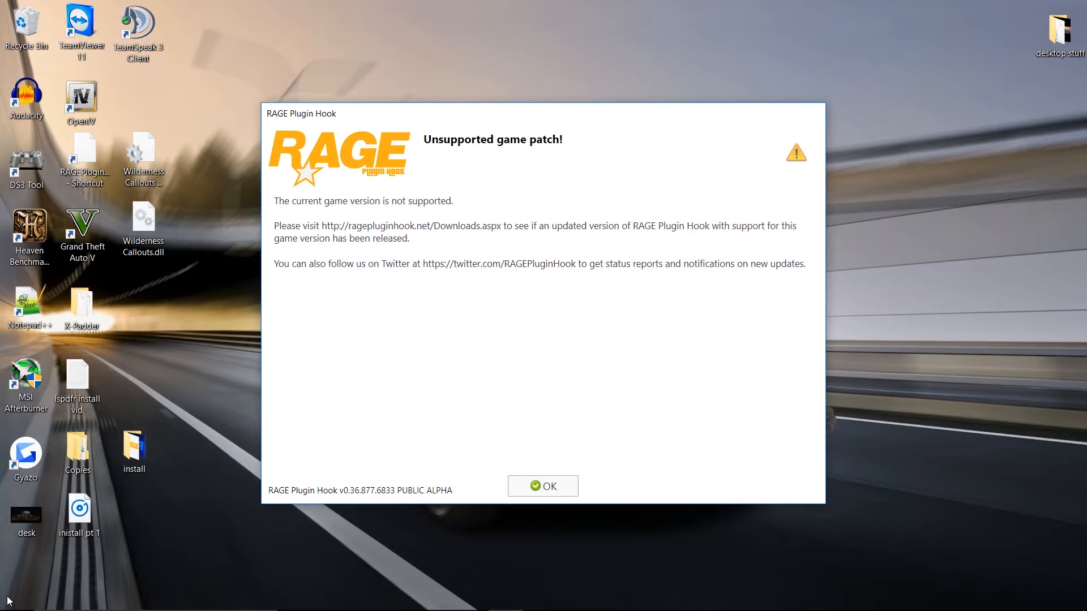
Step: Dismiss the RAGE Plugin Hook 'Unsupported game patch' warning with OK
click(543, 485)
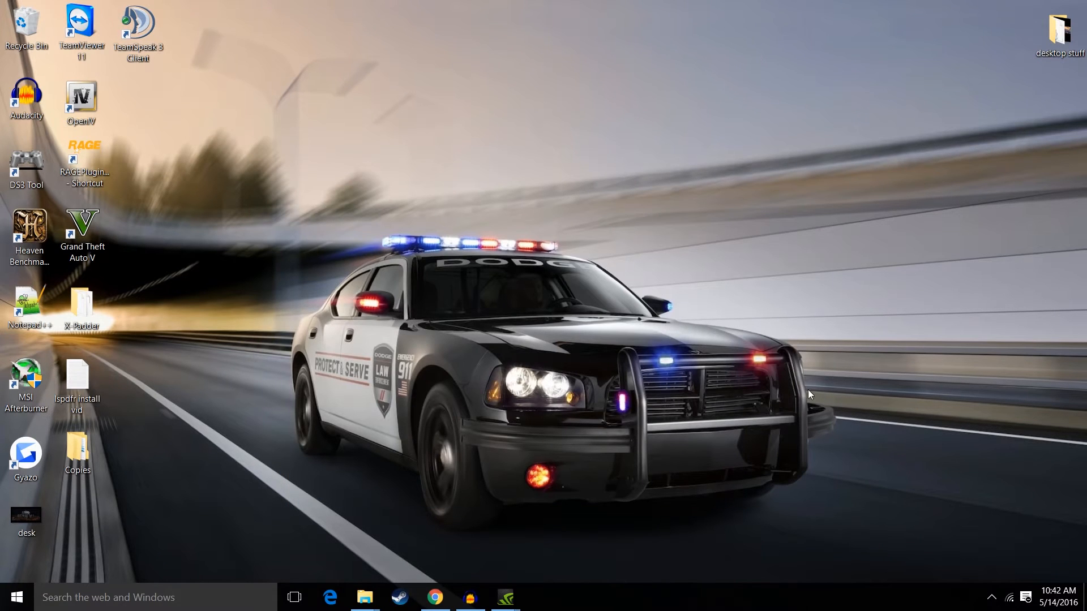
mouse_move(815, 430)
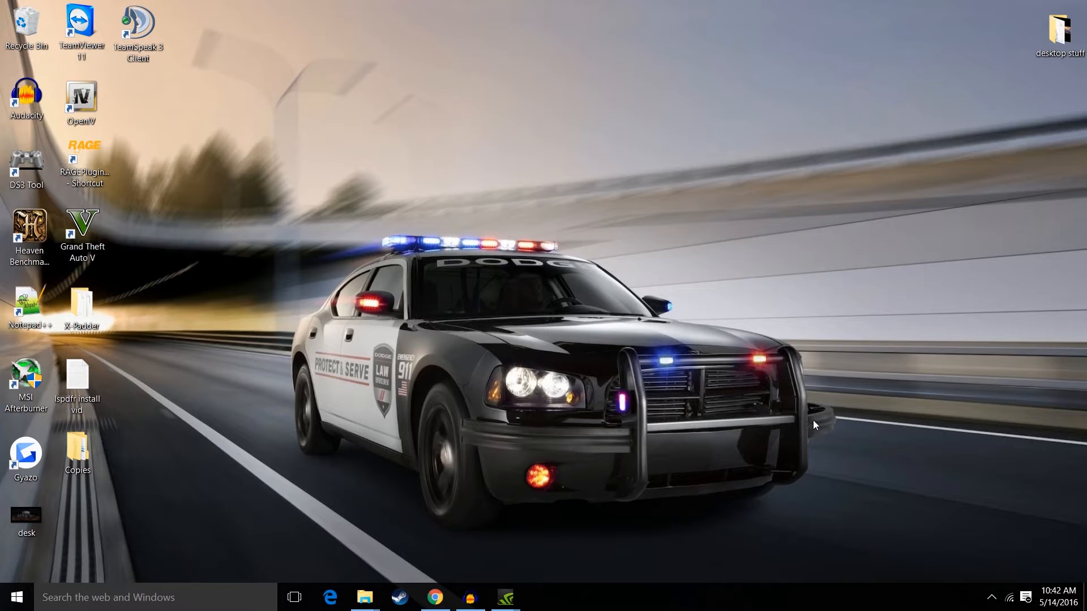
mouse_move(702, 390)
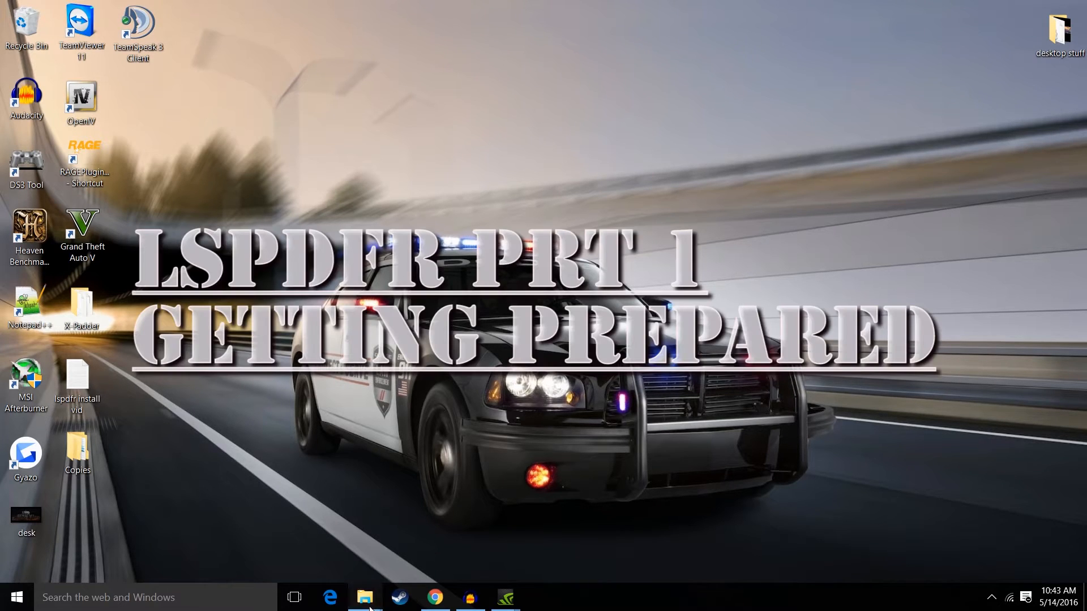
Step: Bring up File Explorer from the taskbar at the Steam folder under Program Files (x86)
click(363, 596)
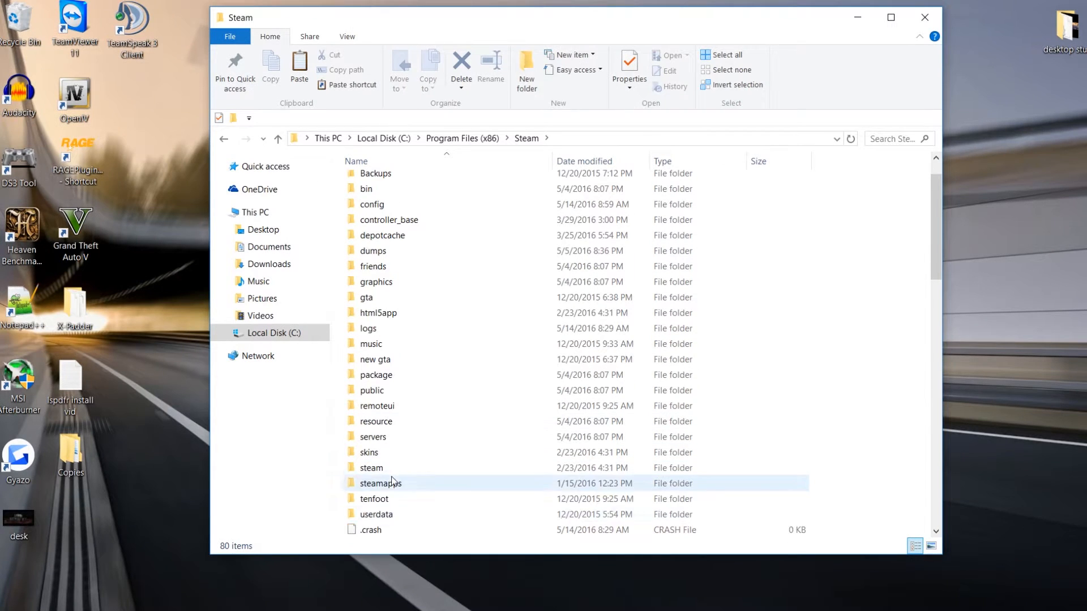
Step: Browse steamapps > common and look over the Grand Theft Auto V folders there
double_click(380, 483)
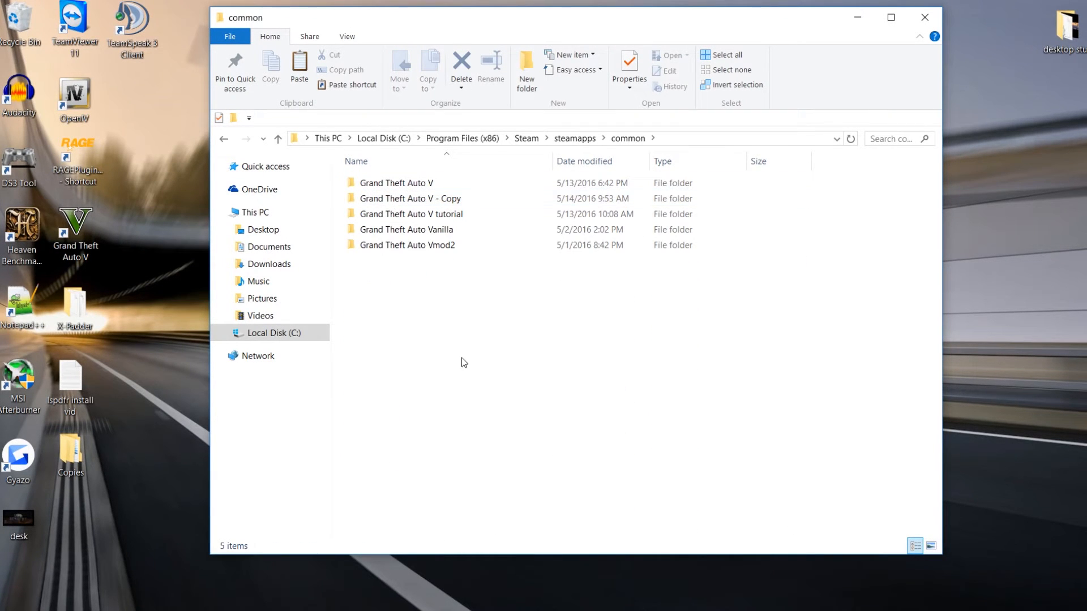
mouse_move(389, 156)
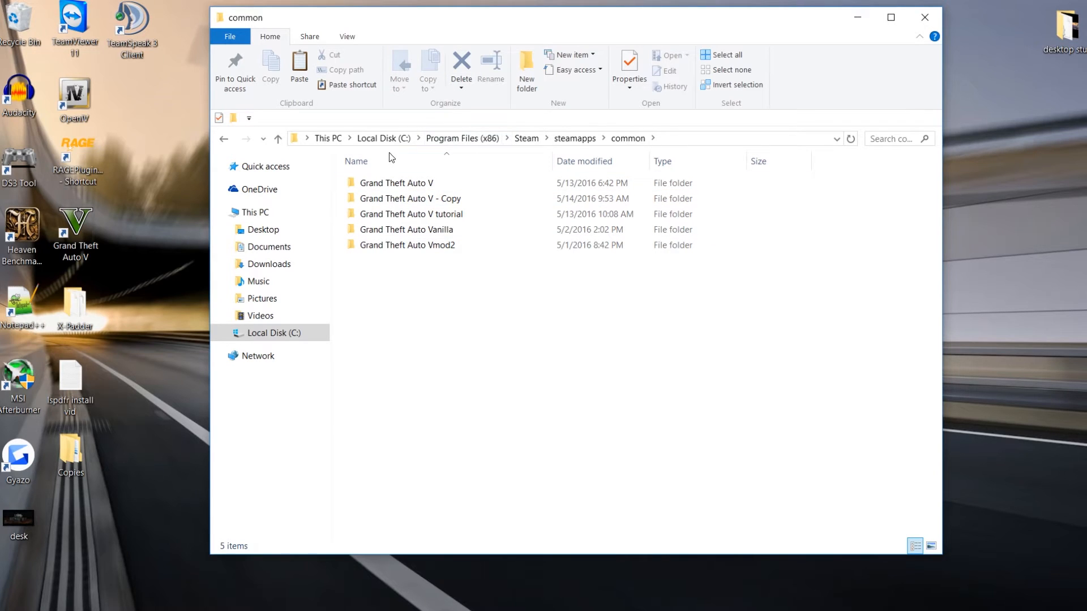
click(410, 198)
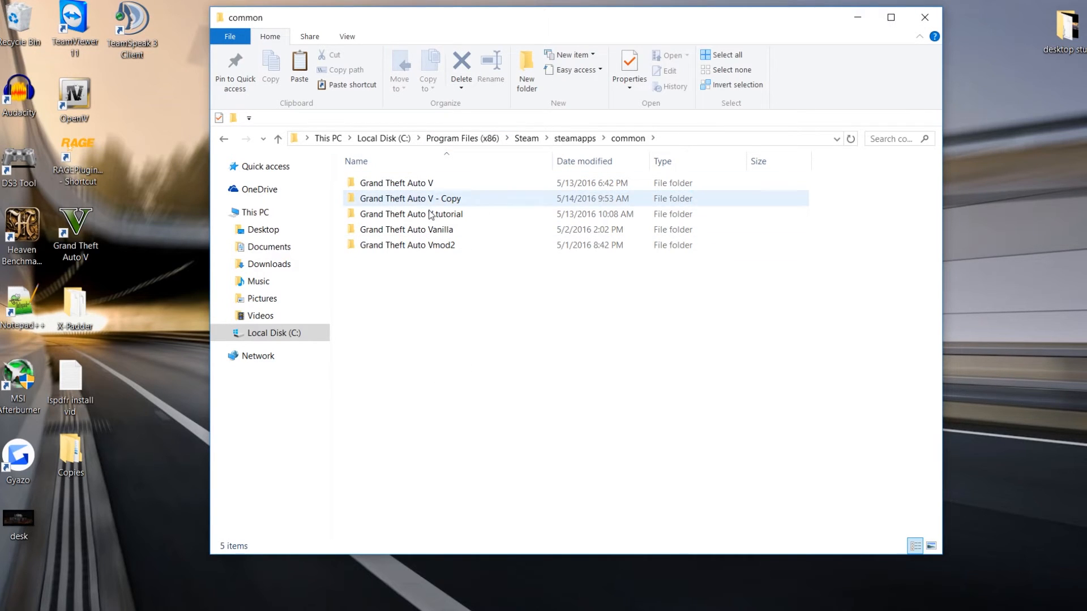
click(417, 272)
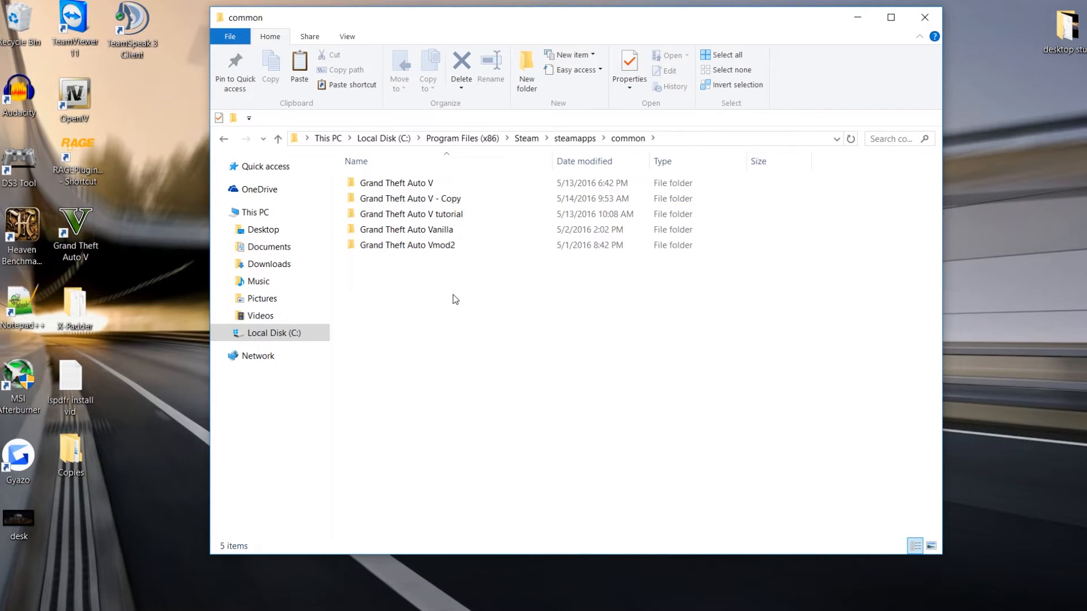
mouse_move(457, 301)
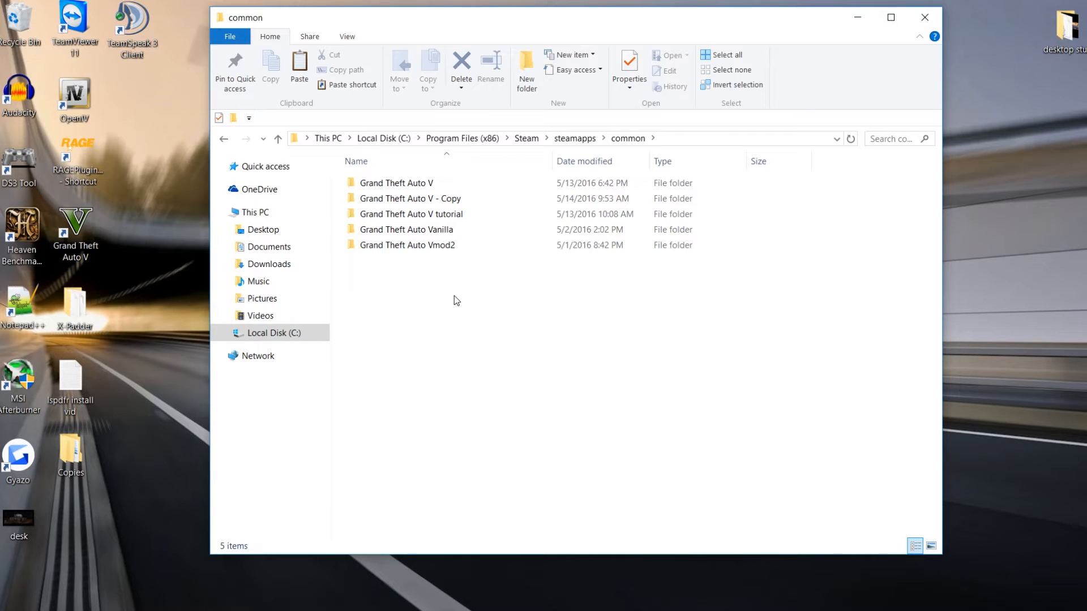
click(396, 183)
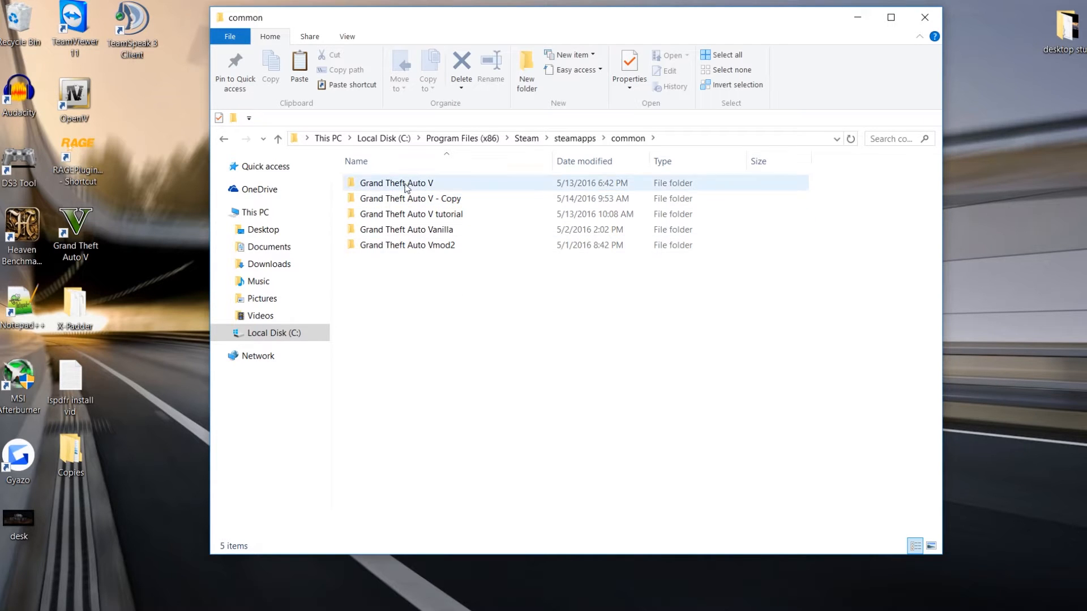
right_click(397, 183)
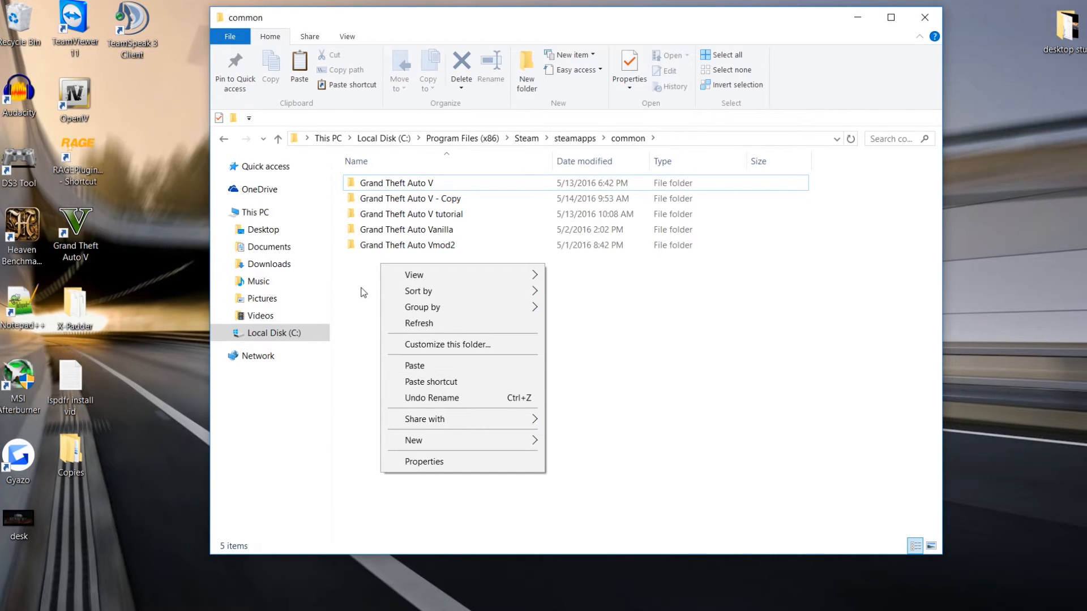
click(371, 285)
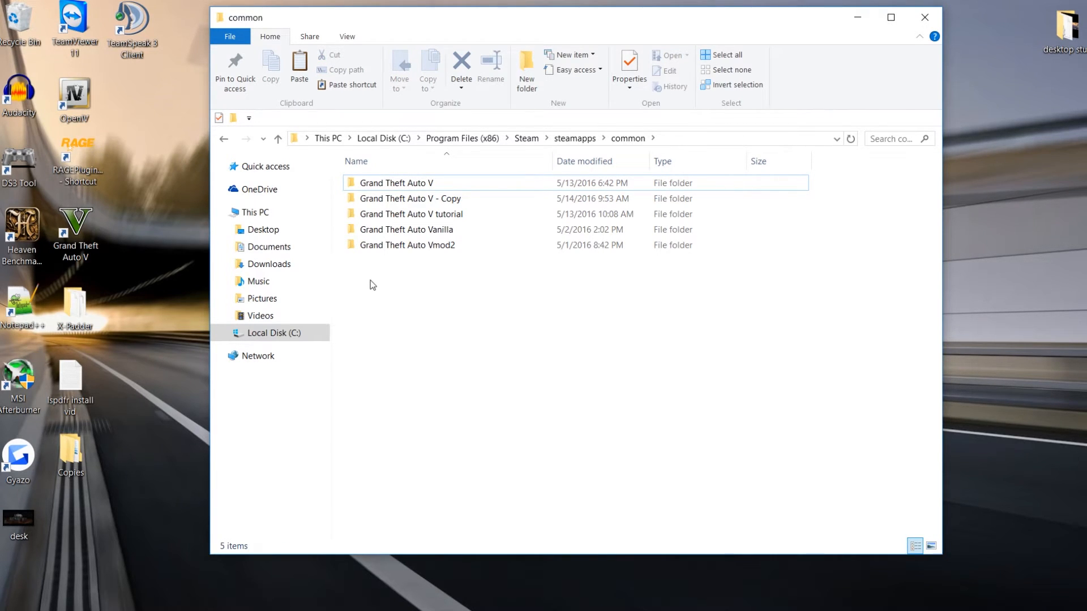
mouse_move(410, 214)
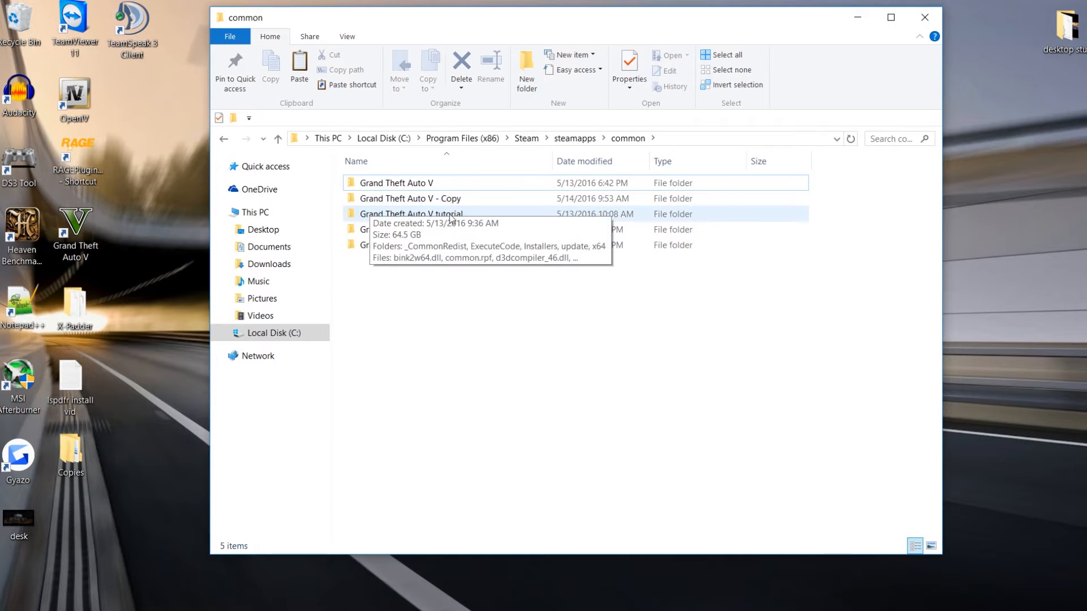
Step: Enter the Grand Theft Auto V tutorial folder and scroll through its game files
double_click(412, 214)
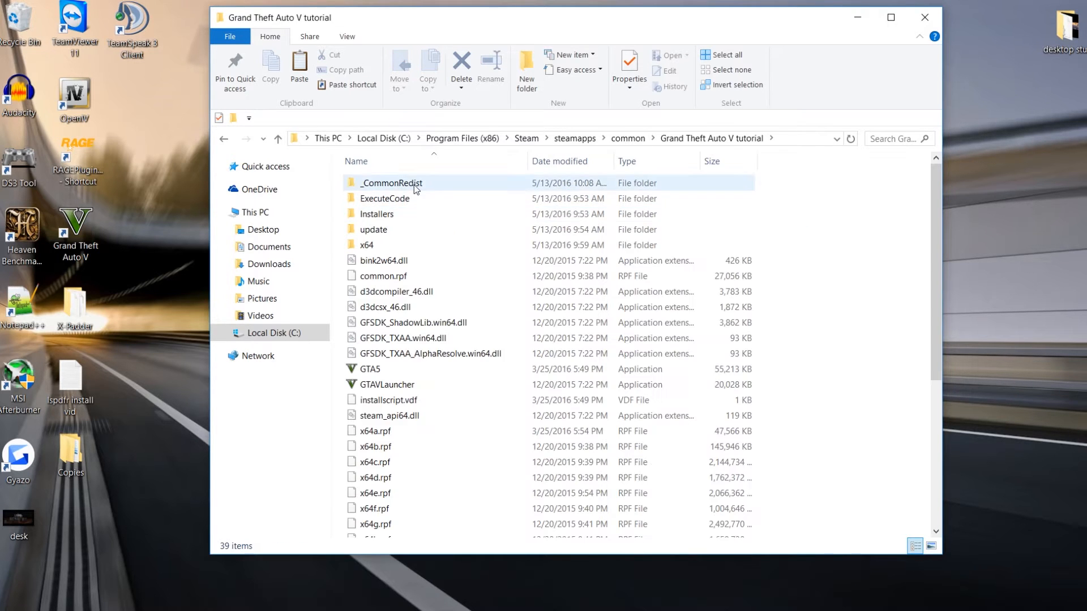
scroll(down, 3)
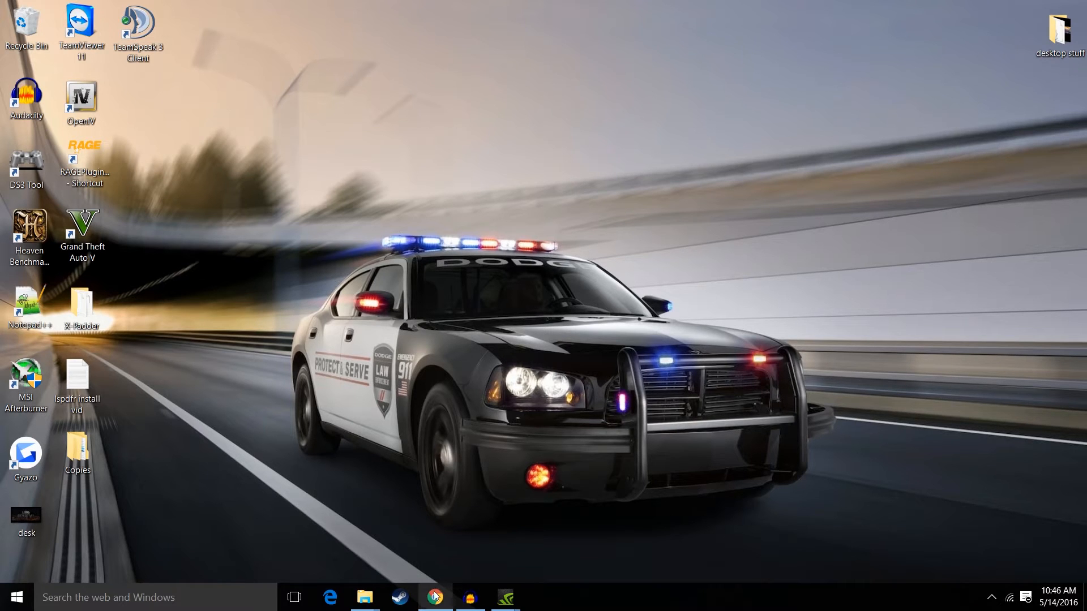
Step: Switch to Chrome and accept the LSPD First Response 0.3.1 download terms on LCPDFR.com
click(434, 597)
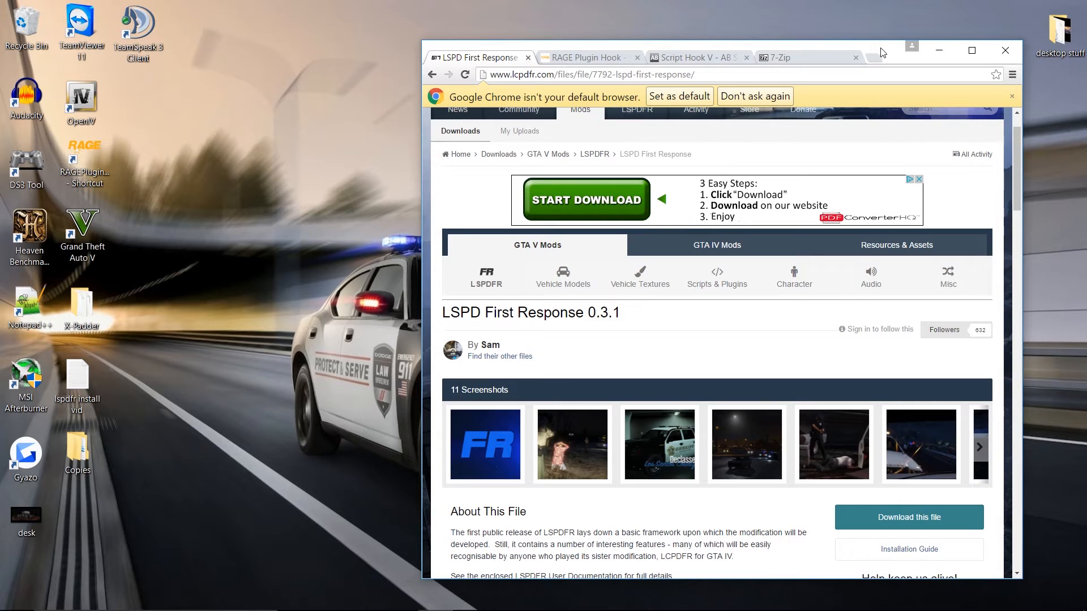
mouse_move(478, 59)
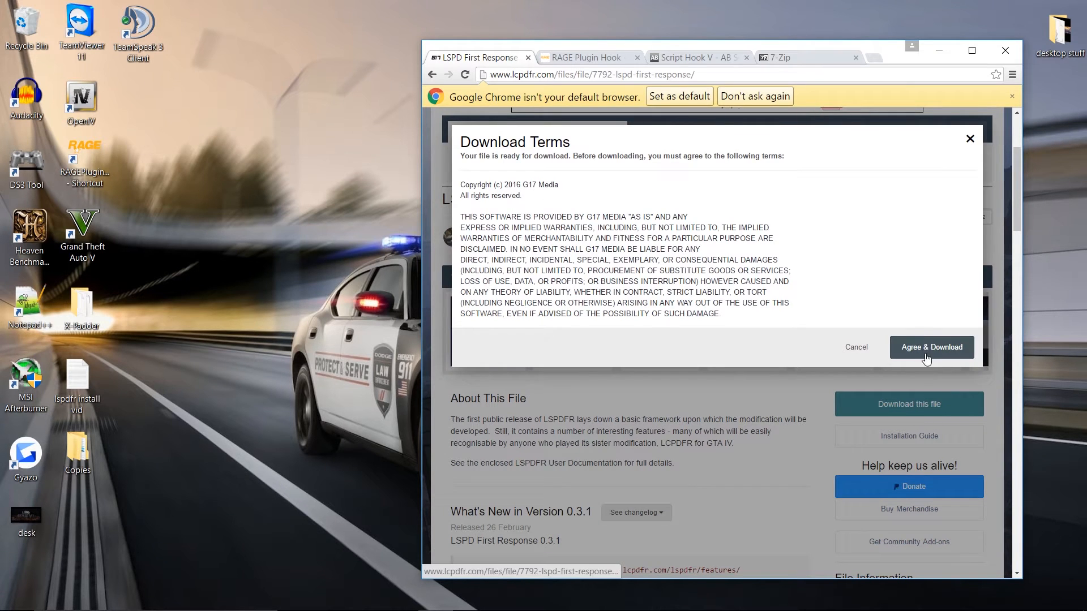
click(931, 346)
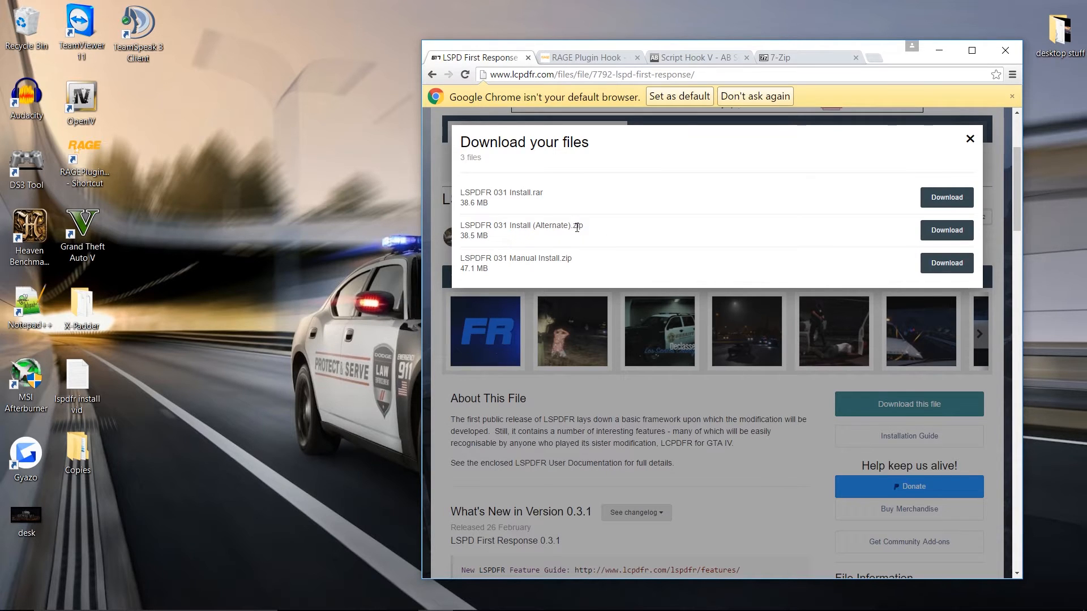
mouse_move(555, 193)
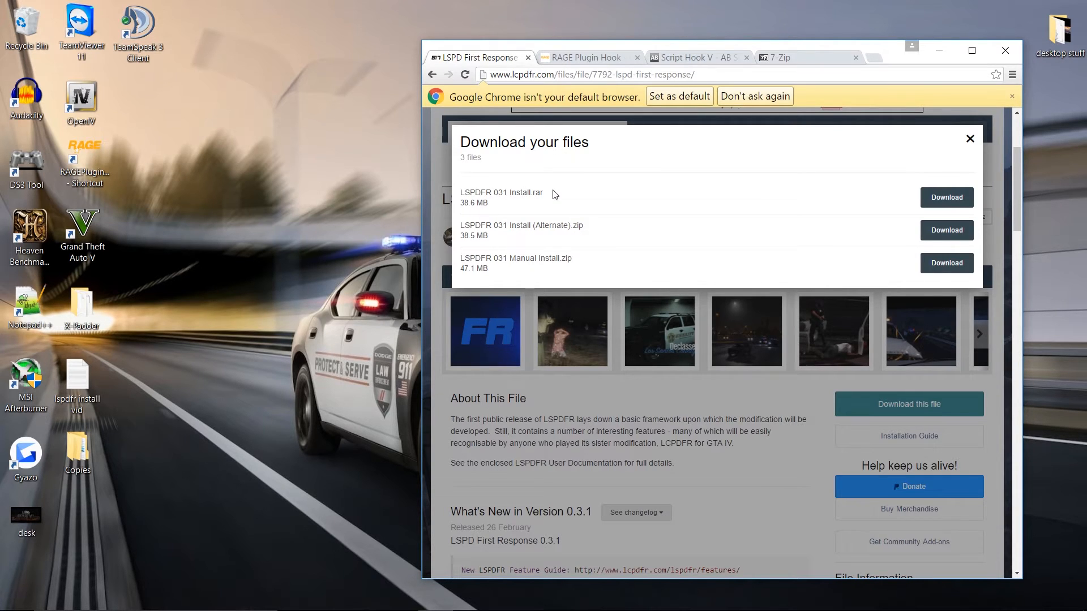
mouse_move(609, 201)
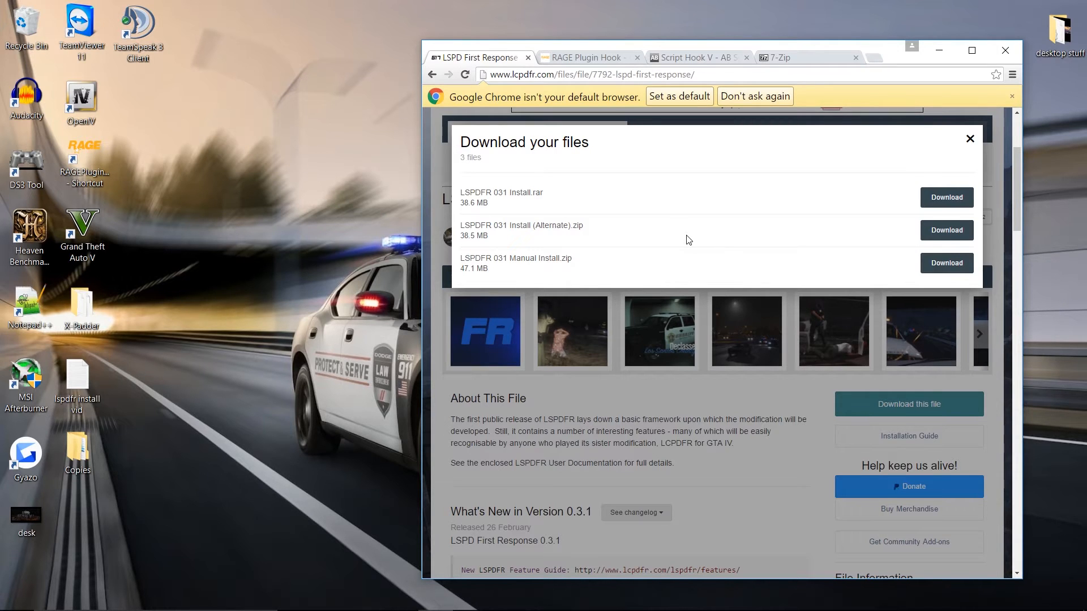
mouse_move(826, 277)
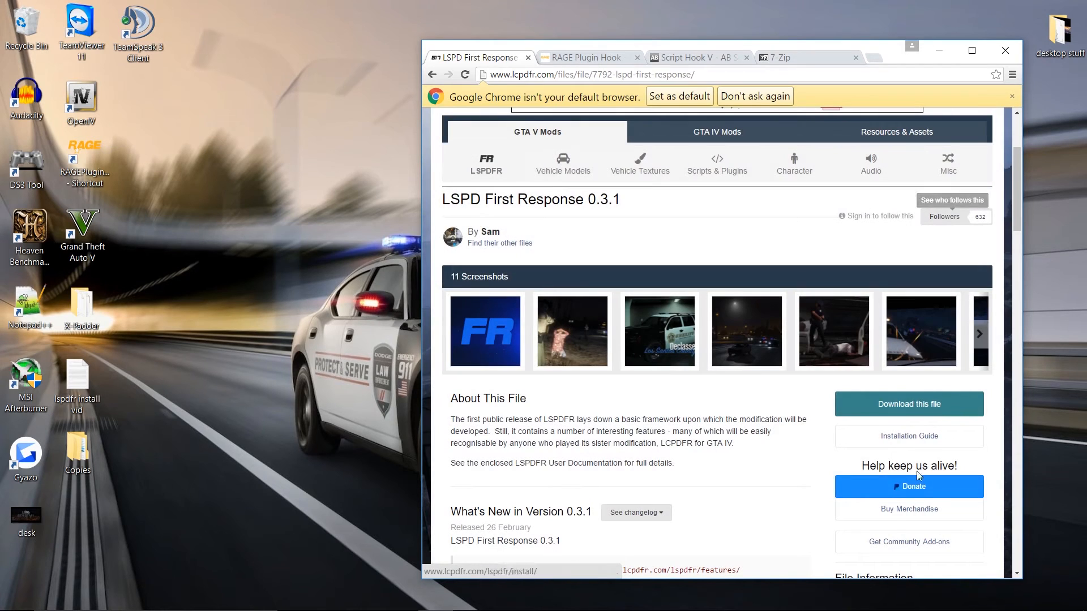
Step: Accept cookies on the RAGE Plugin Hook site, visit its Downloads page, then move to the Script Hook V page
click(586, 57)
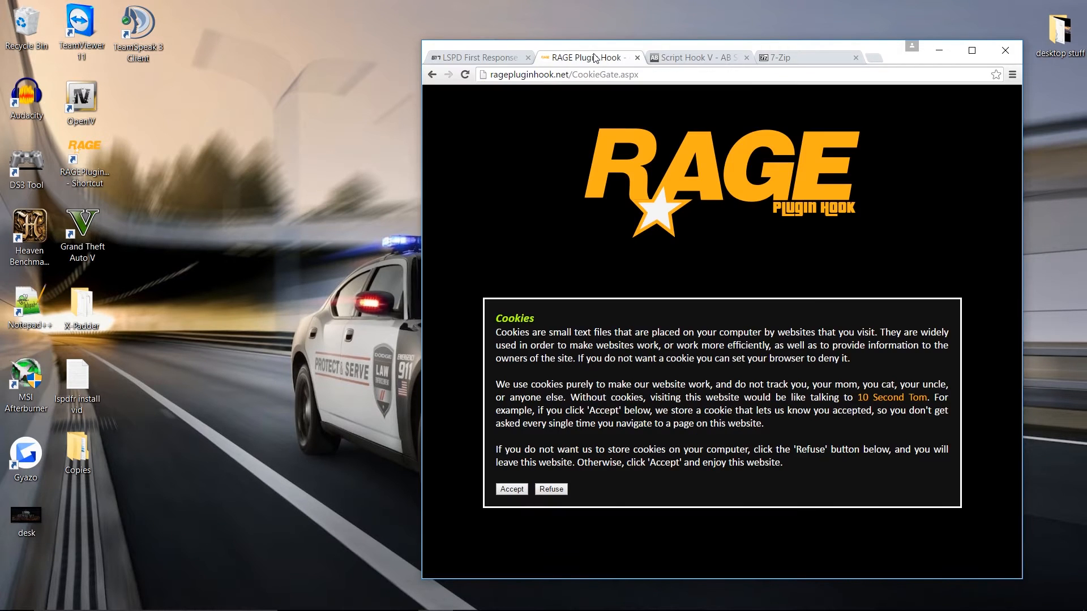
mouse_move(550, 144)
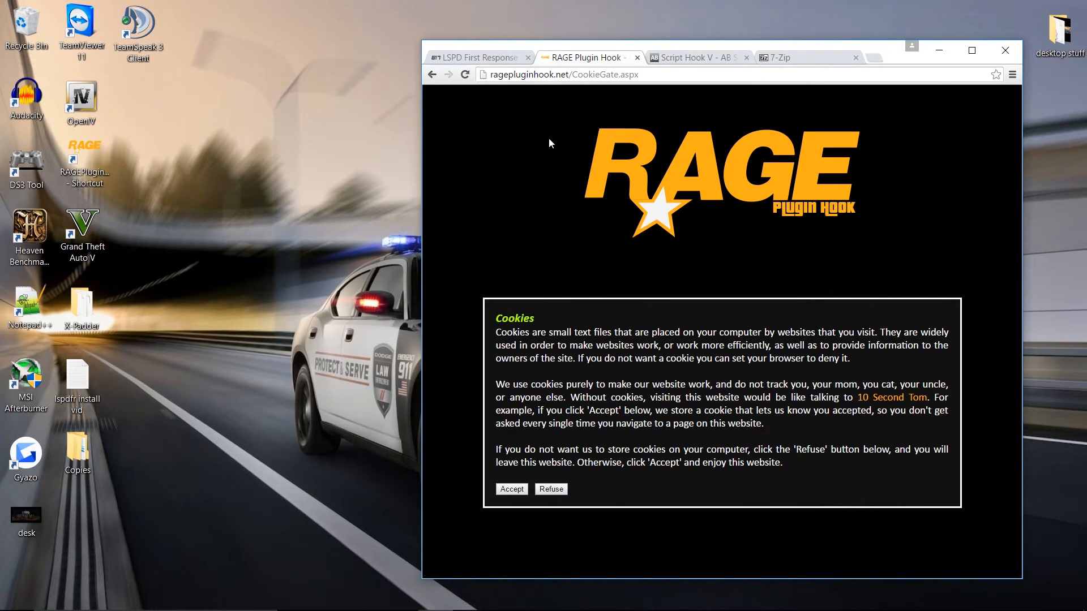
mouse_move(484, 450)
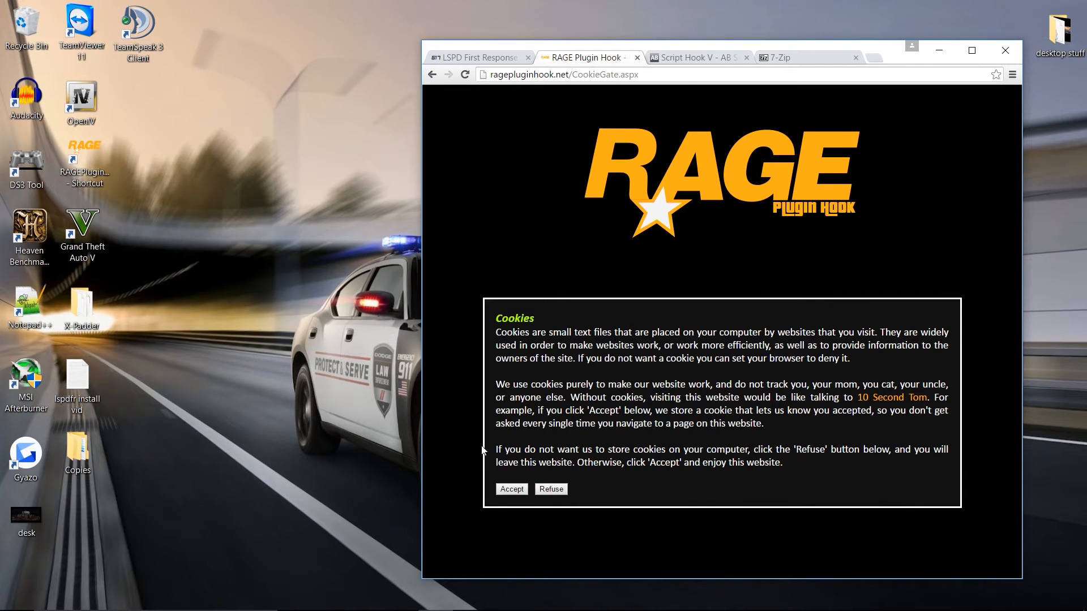
click(511, 489)
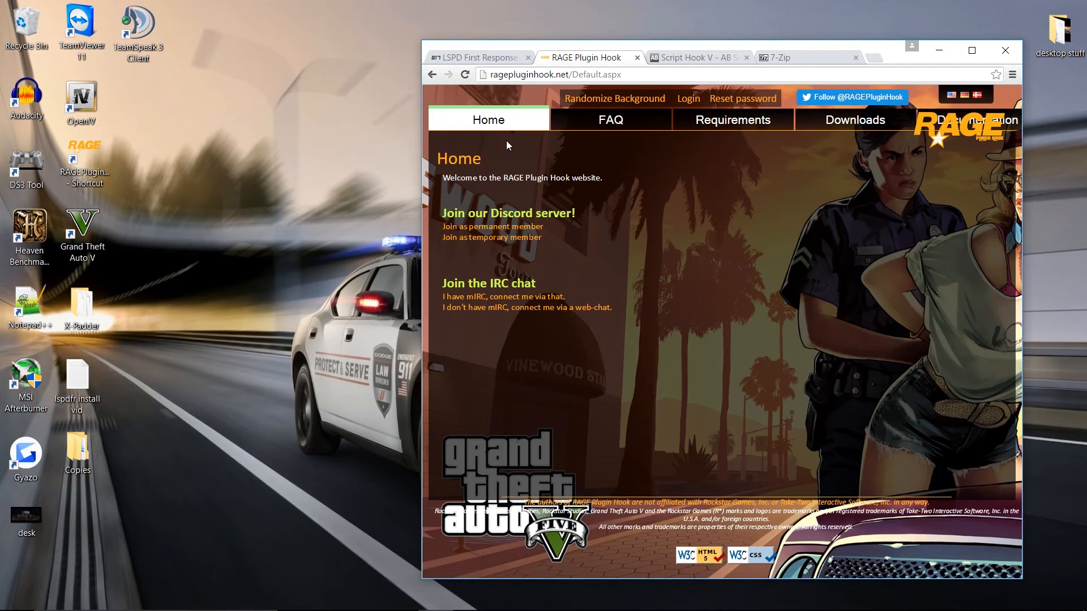
click(853, 119)
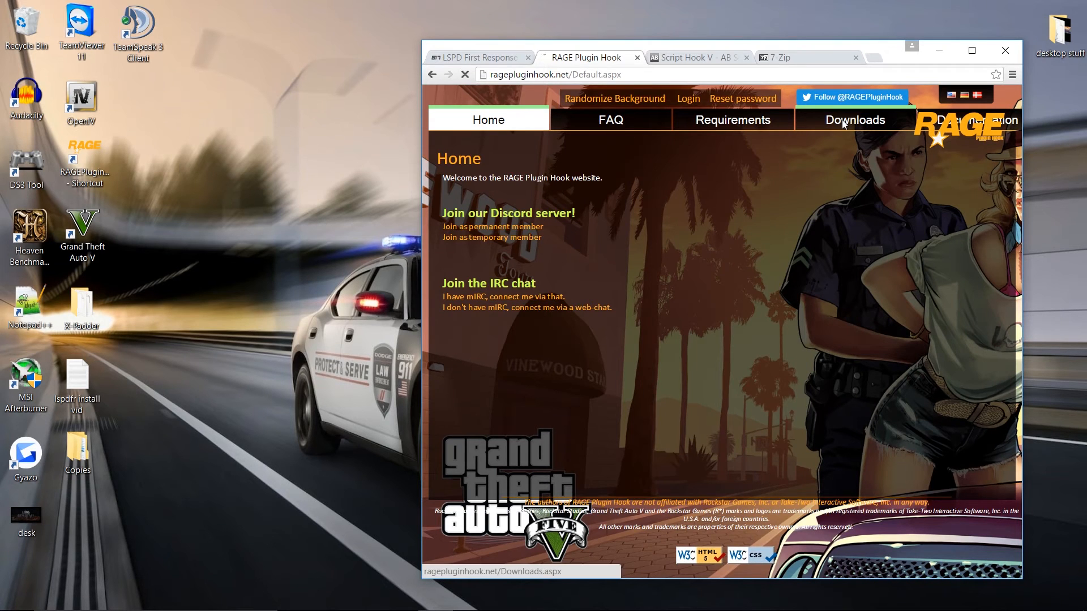
click(853, 119)
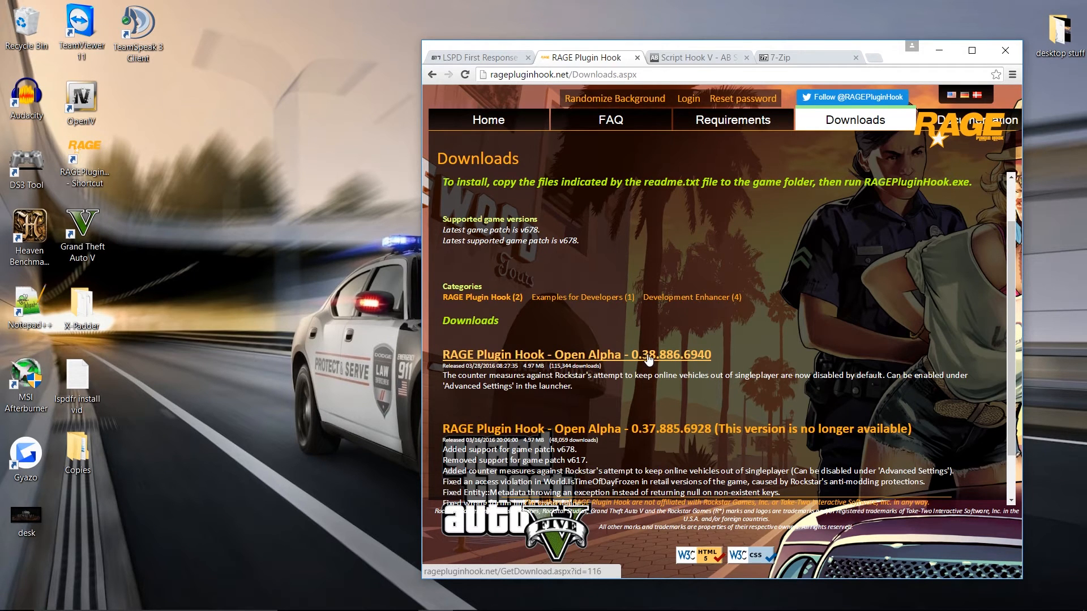
click(697, 58)
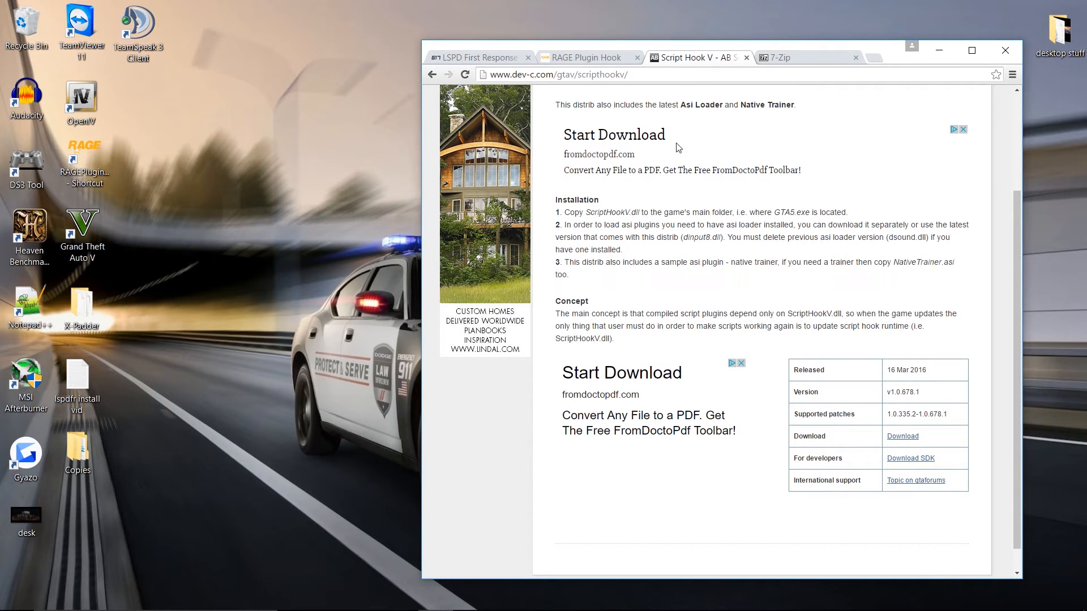
mouse_move(561, 121)
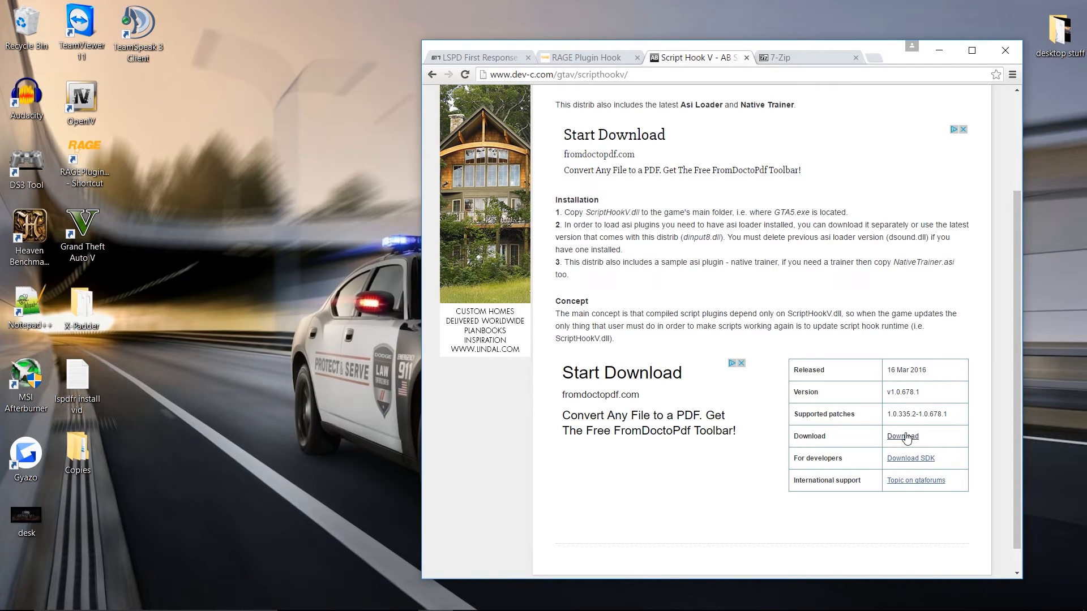
mouse_move(806, 66)
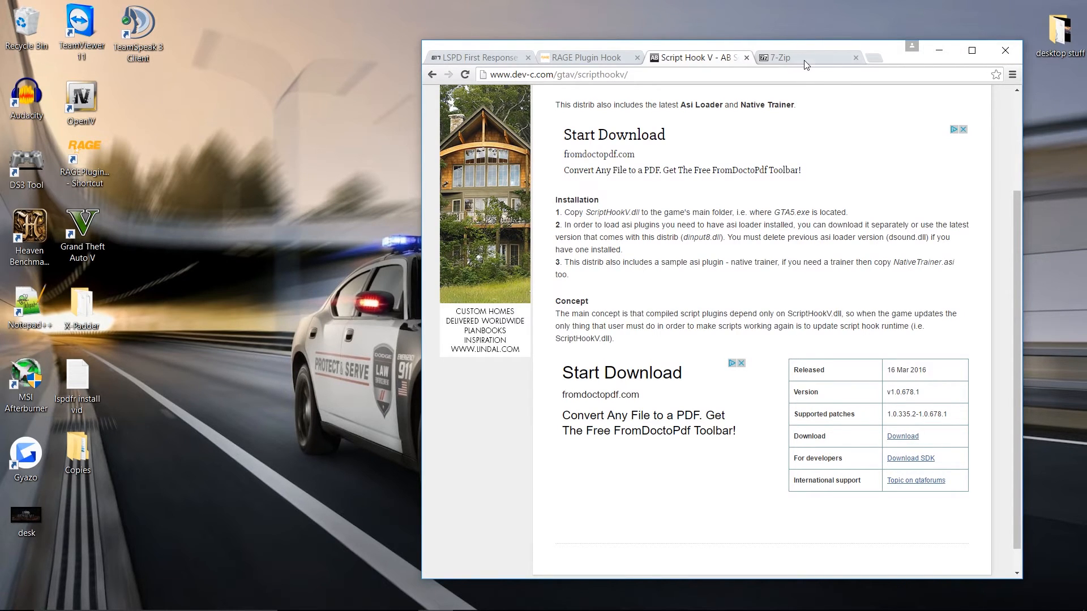
Step: Switch to the 7-Zip homepage and review its Windows download options
click(780, 58)
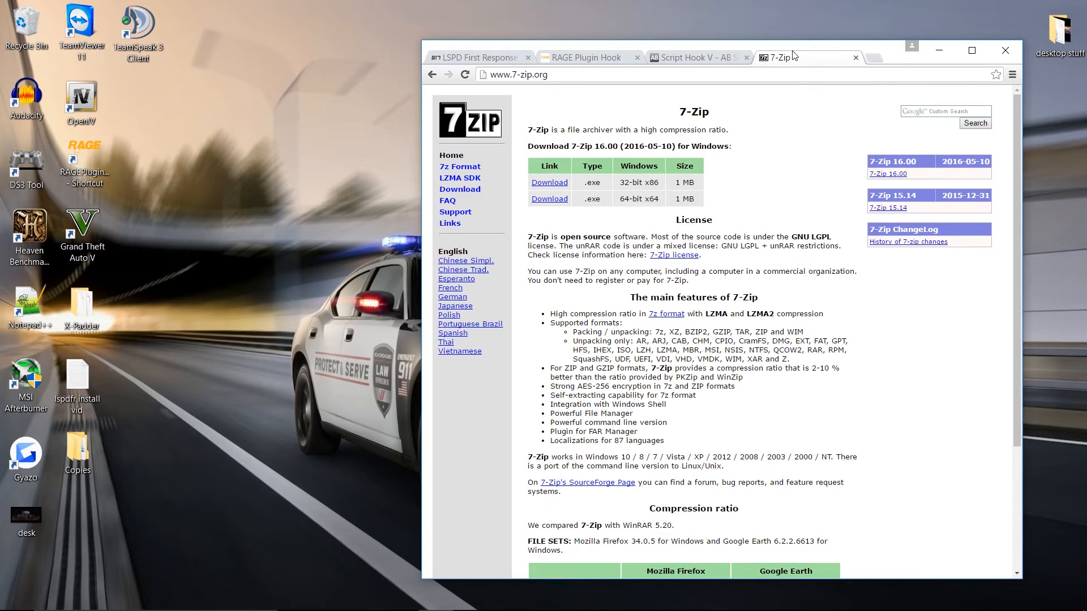
mouse_move(794, 55)
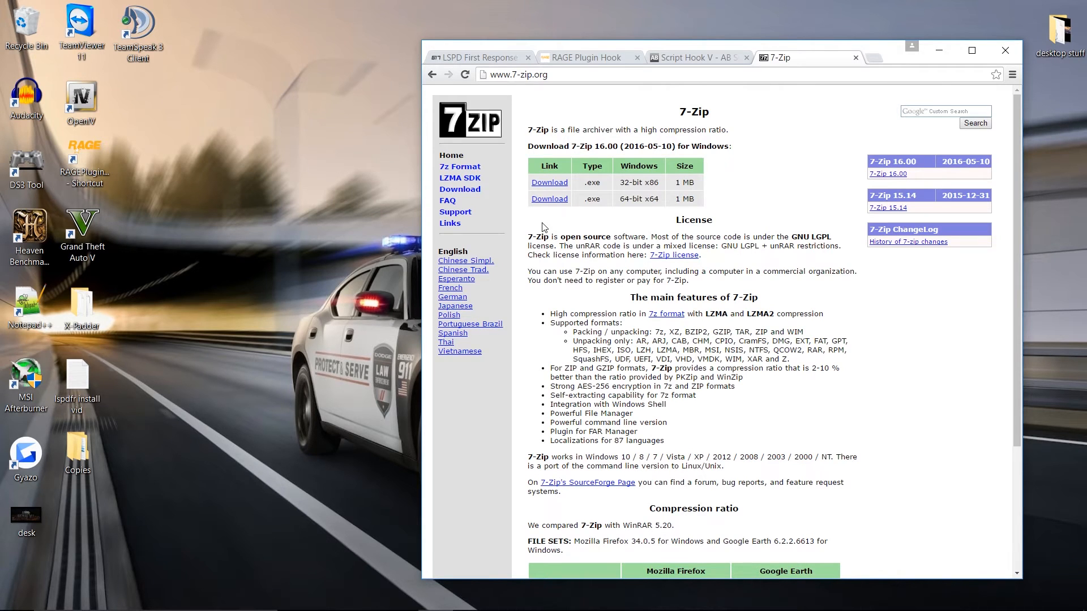
mouse_move(578, 181)
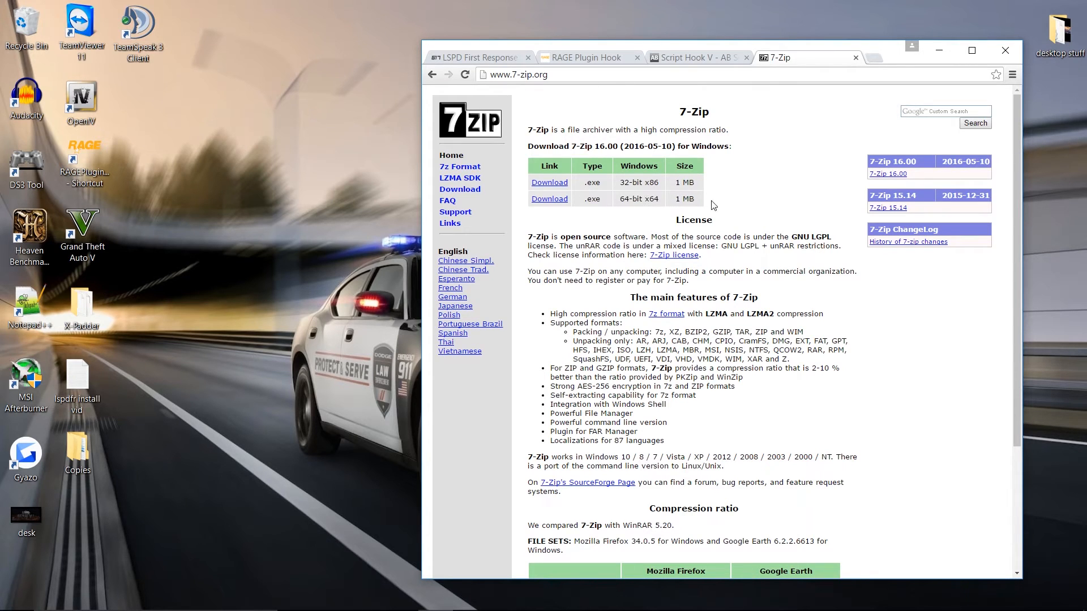
mouse_move(580, 212)
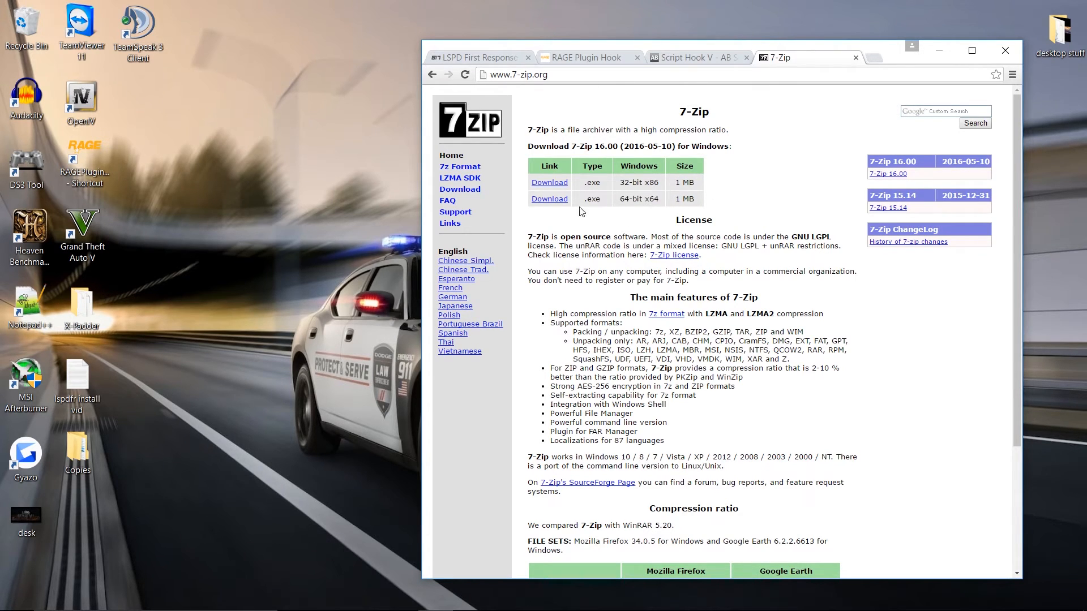
mouse_move(547, 199)
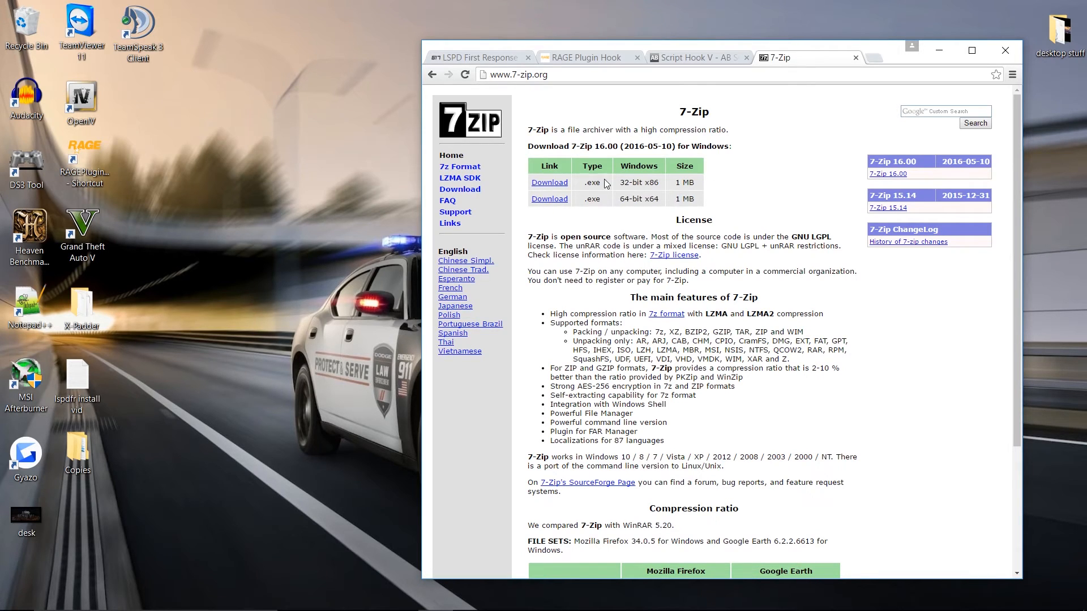
mouse_move(784, 189)
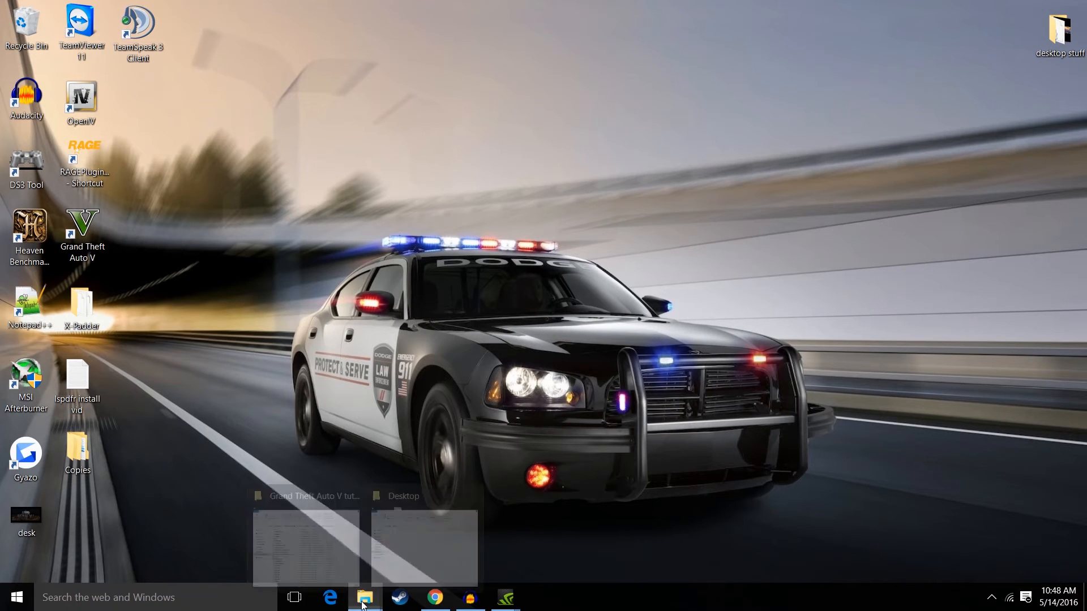
Step: Check Downloads sorted by date modified, then reach the Grand Theft Auto V main game folder
right_click(364, 596)
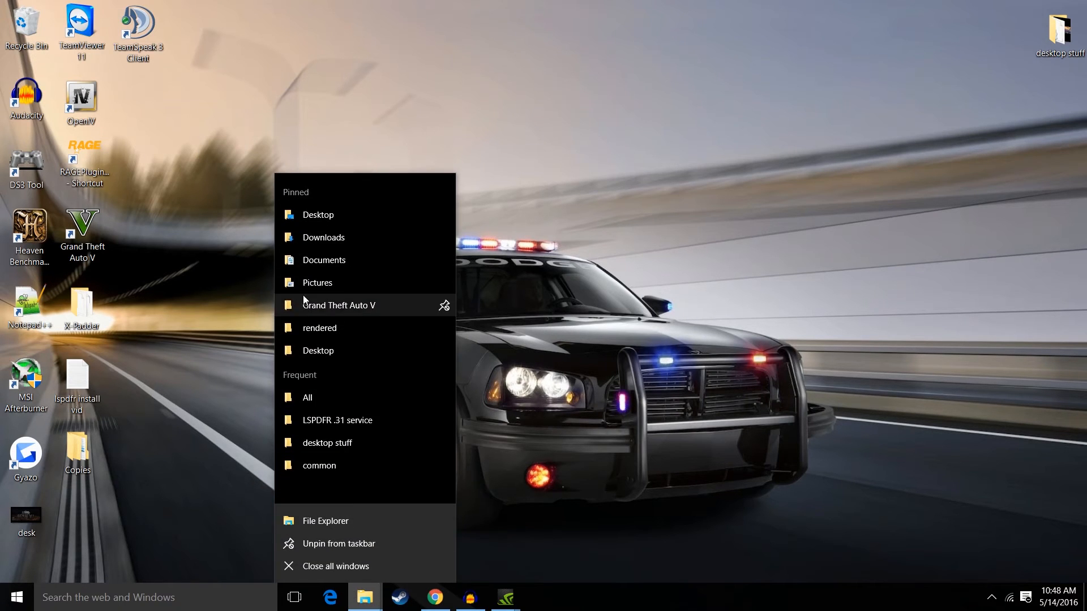
click(322, 236)
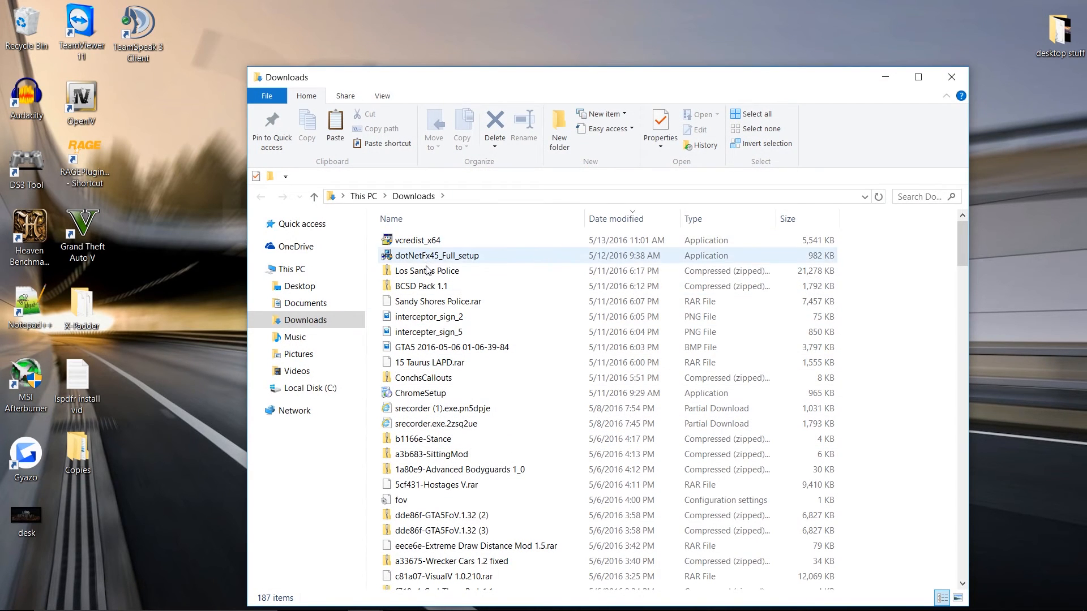
click(616, 219)
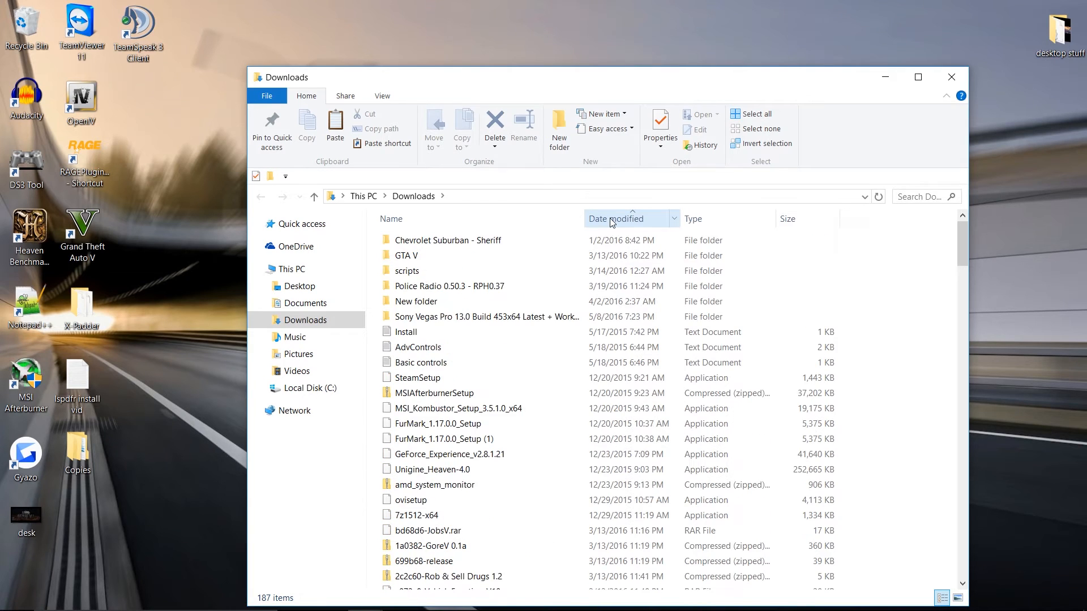
click(616, 219)
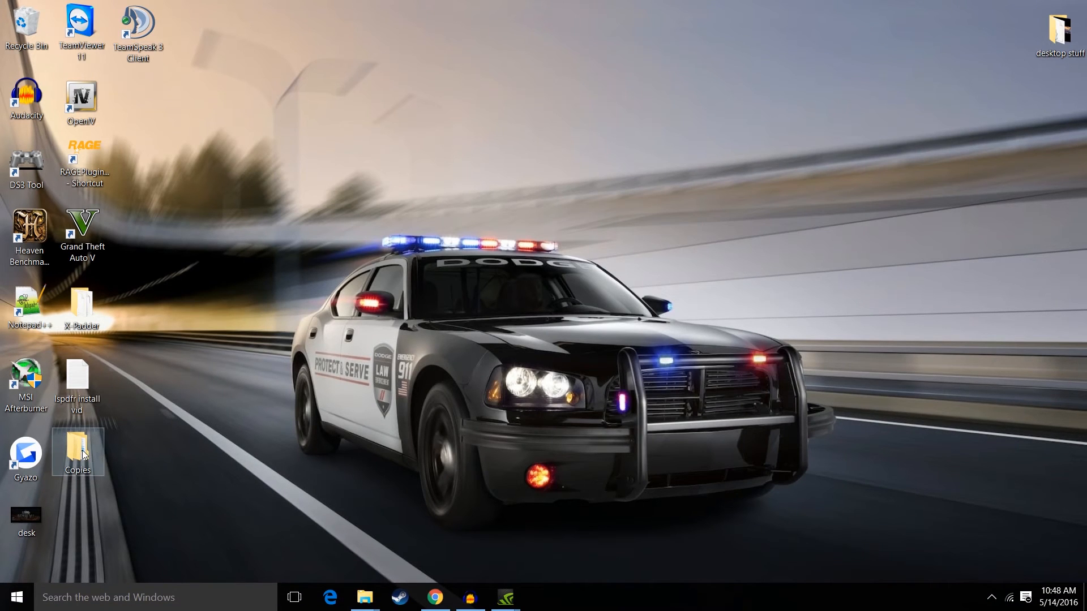
double_click(78, 452)
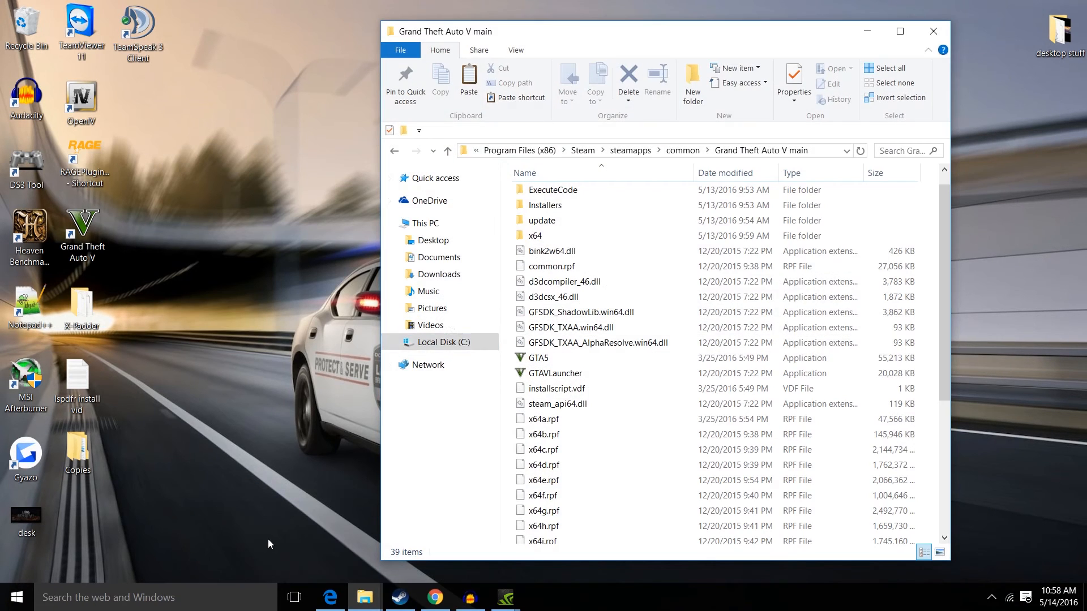
Step: Move the Grand Theft Auto V main Explorer window to the right side of the screen
click(598, 342)
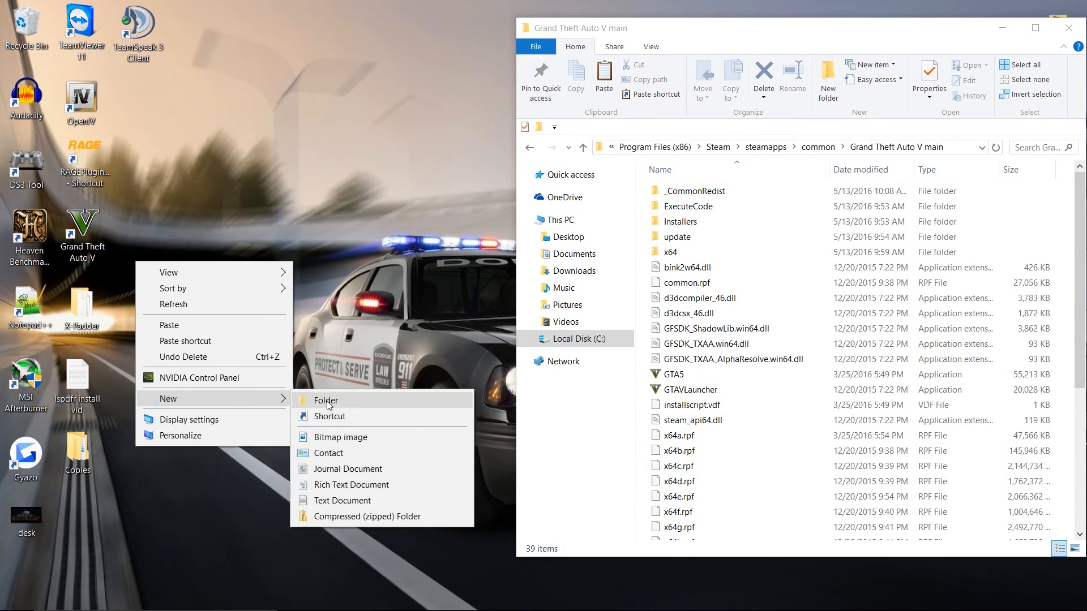
Step: Create an empty 'install' folder on the desktop and check Copies holds the four LSPDFR, RAGEPluginHook and ScriptHookV downloads
click(325, 401)
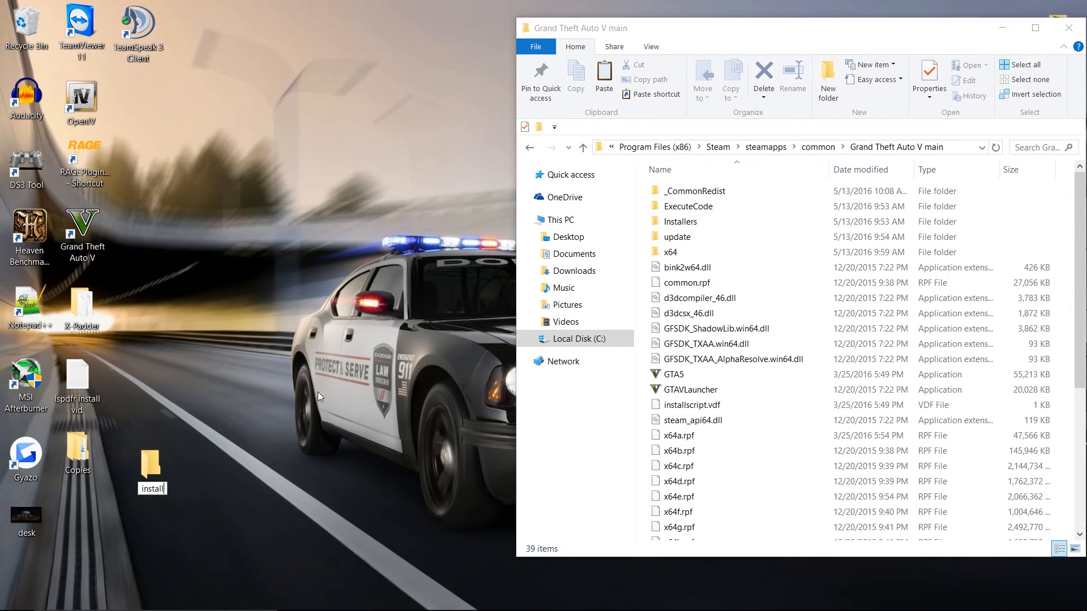
click(152, 468)
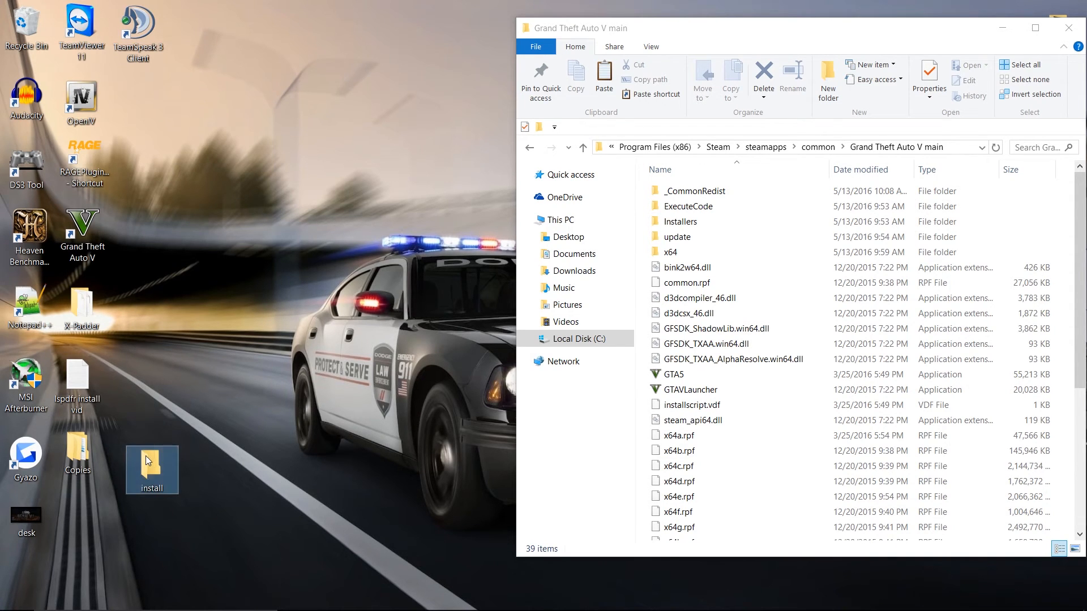
double_click(78, 451)
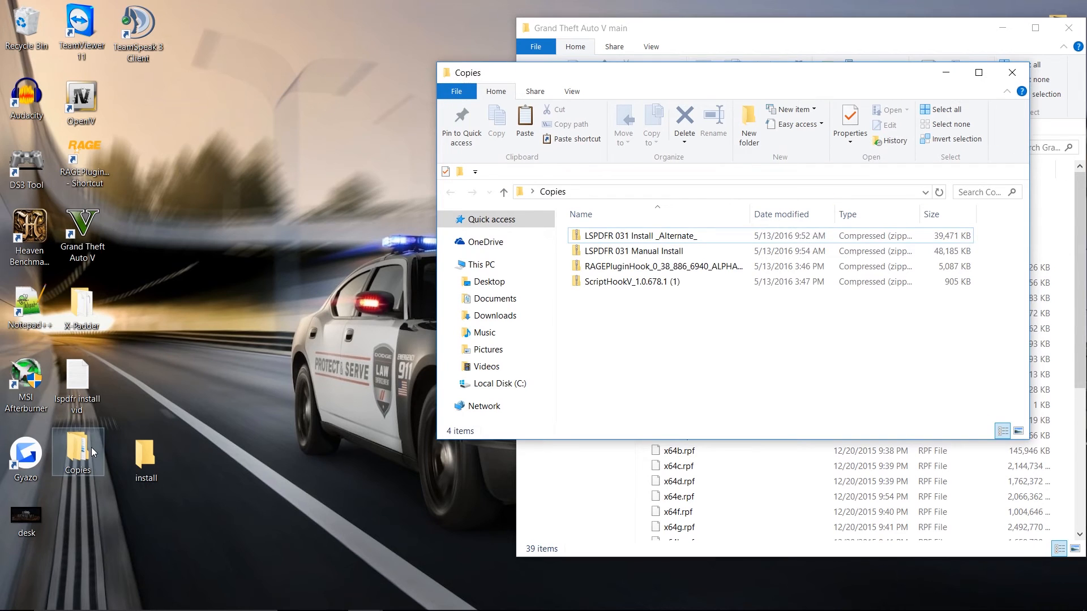
click(146, 460)
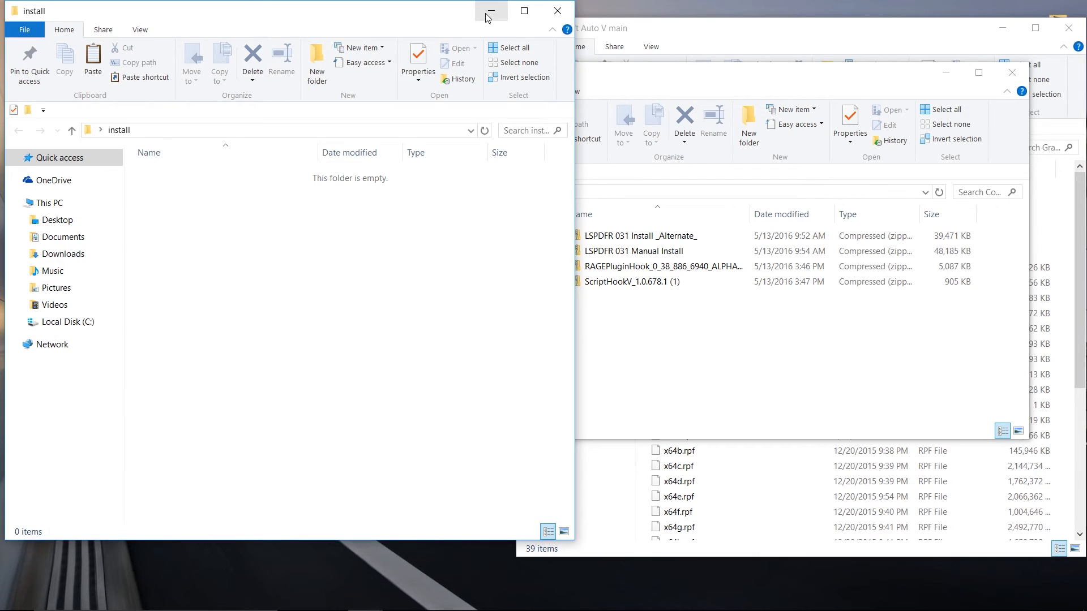
click(490, 12)
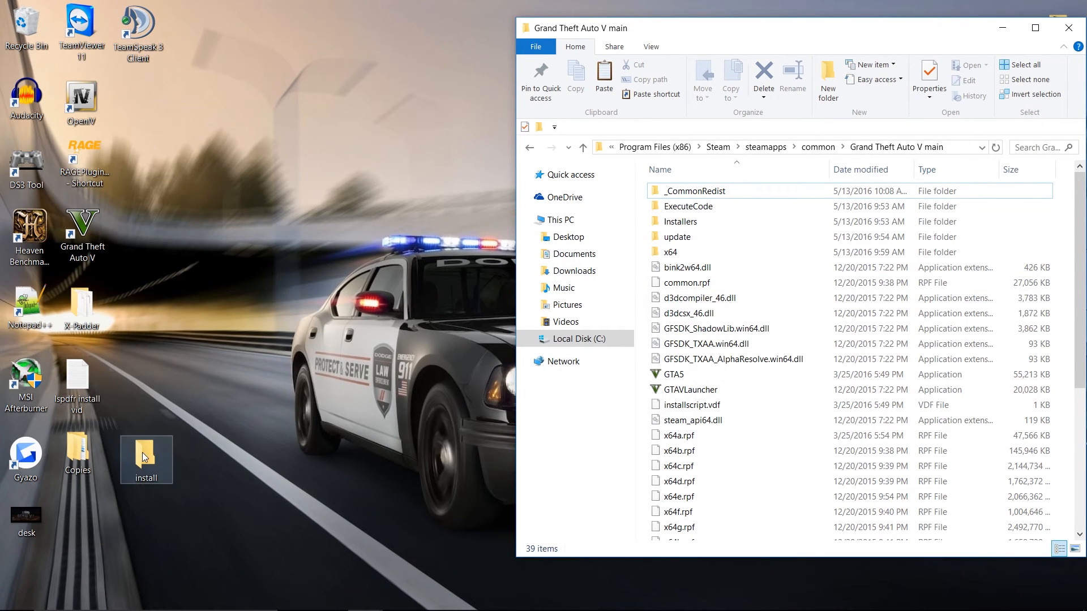
mouse_move(132, 451)
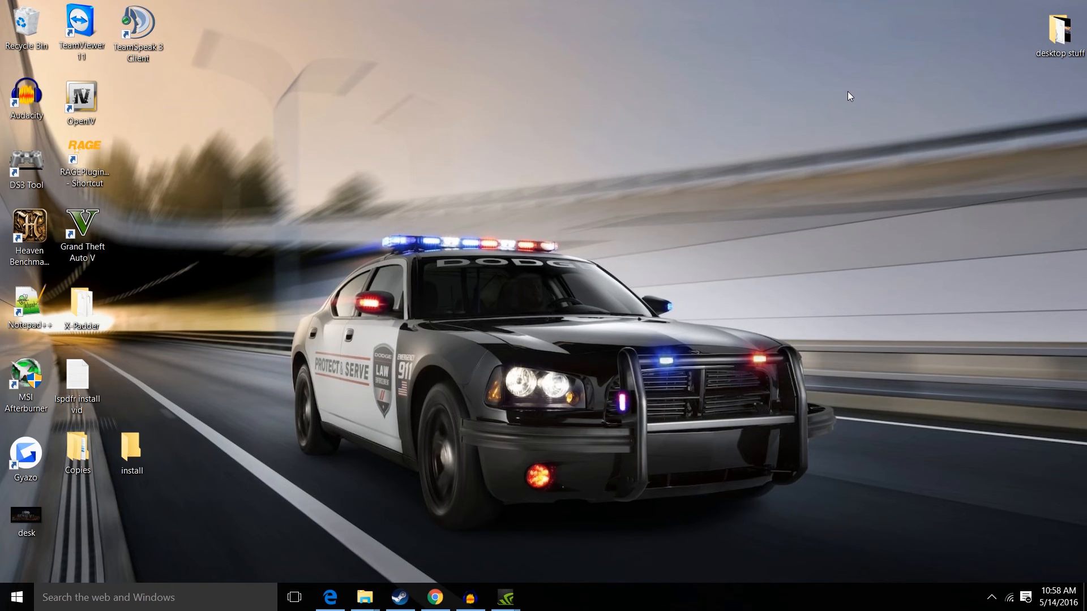
mouse_move(830, 240)
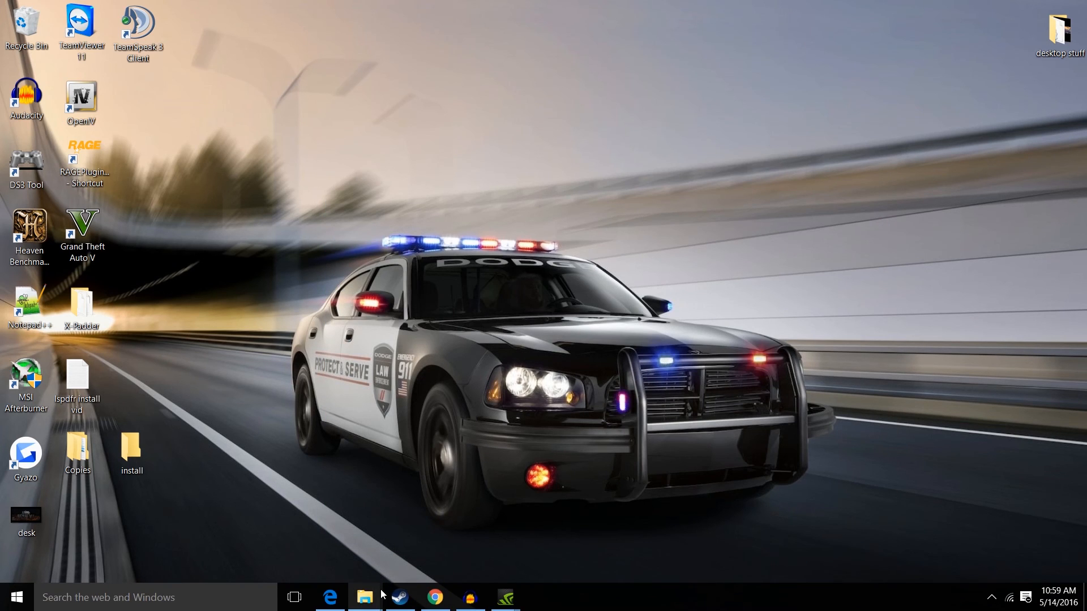
click(365, 596)
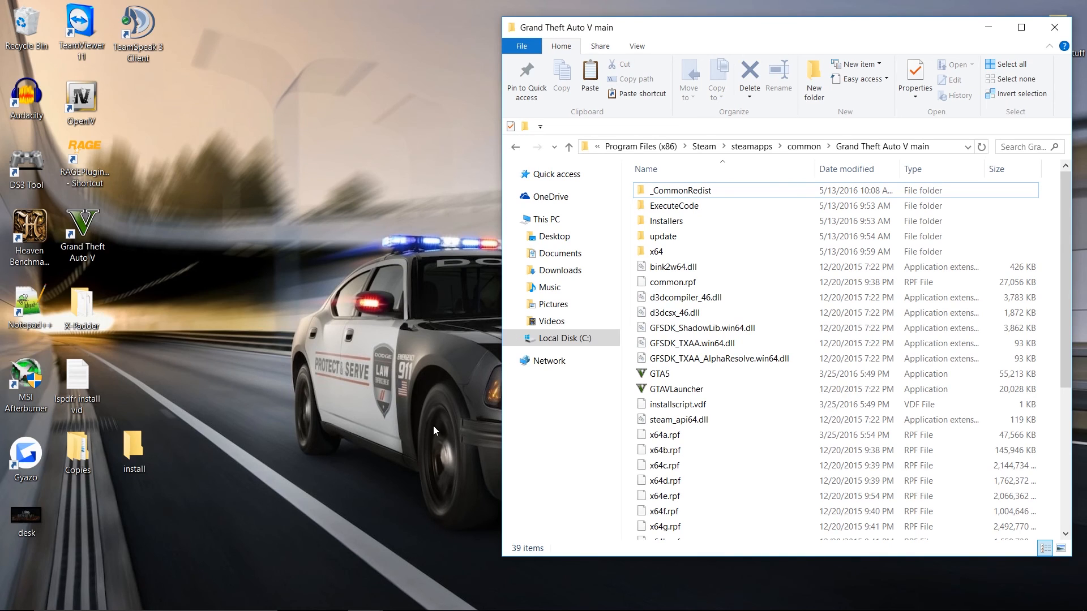
mouse_move(444, 428)
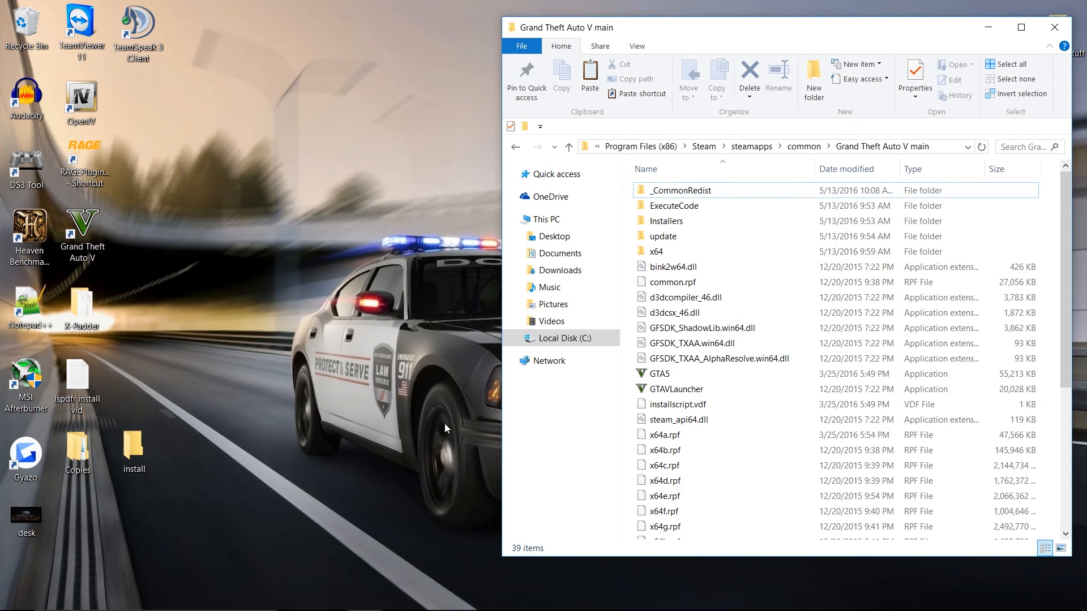
mouse_move(451, 431)
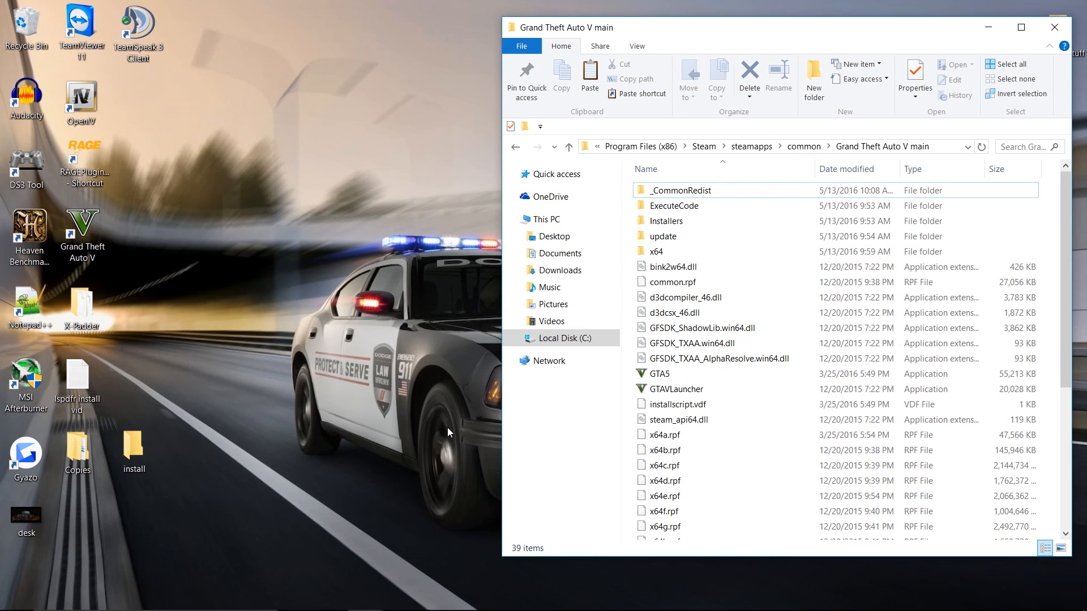
mouse_move(426, 430)
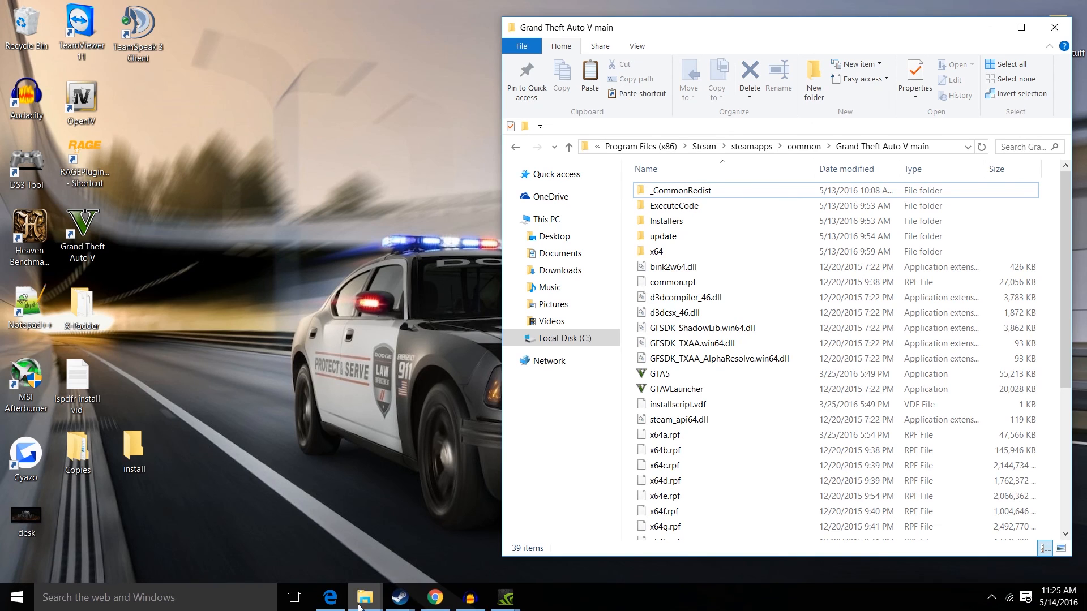
click(1053, 28)
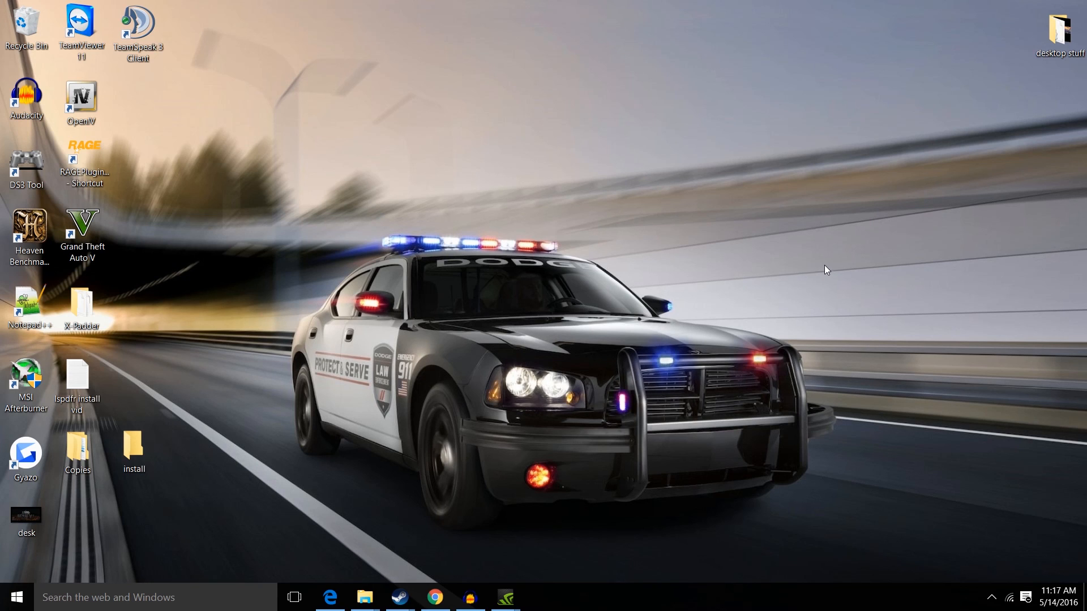
mouse_move(366, 596)
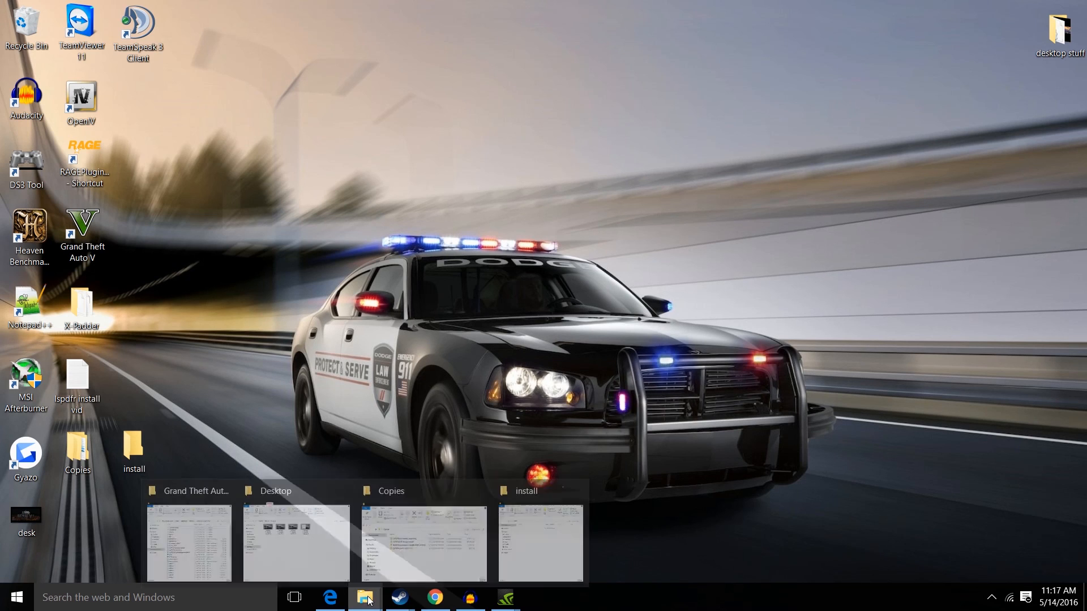